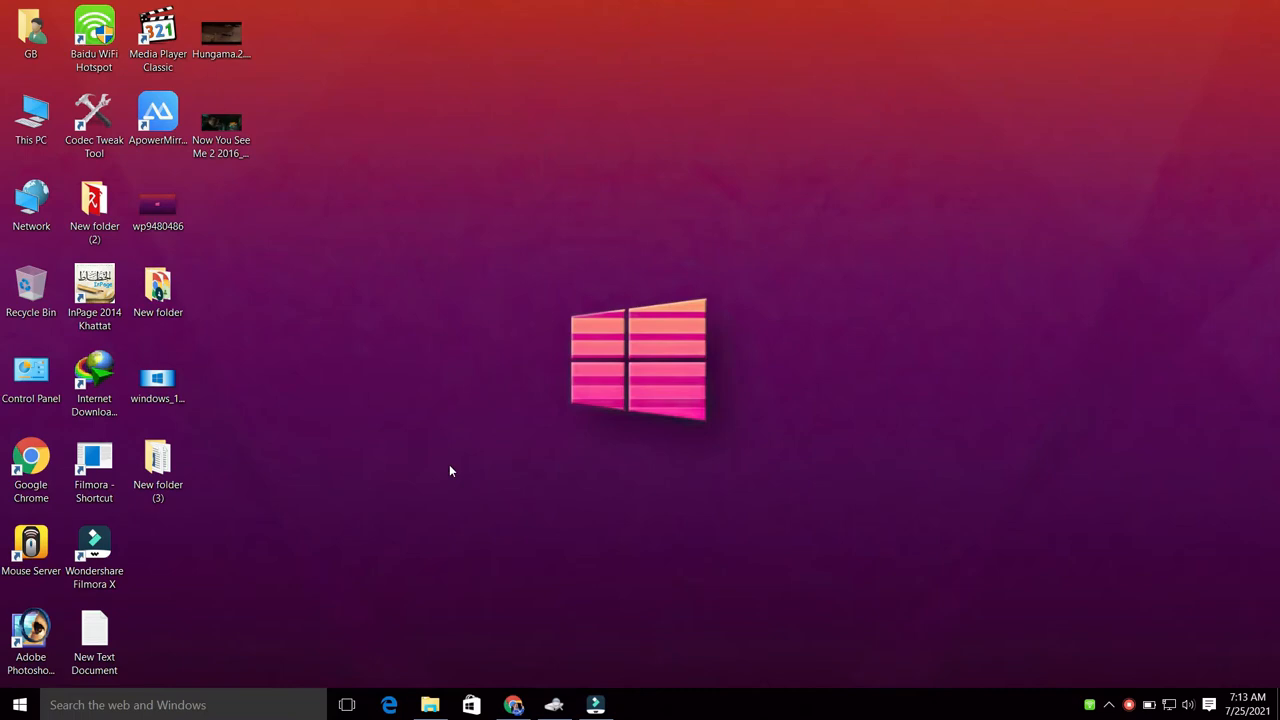
# Go from the desktop through This PC into Local Disk (C:) and its Windows folder.
pyautogui.click(28, 120)
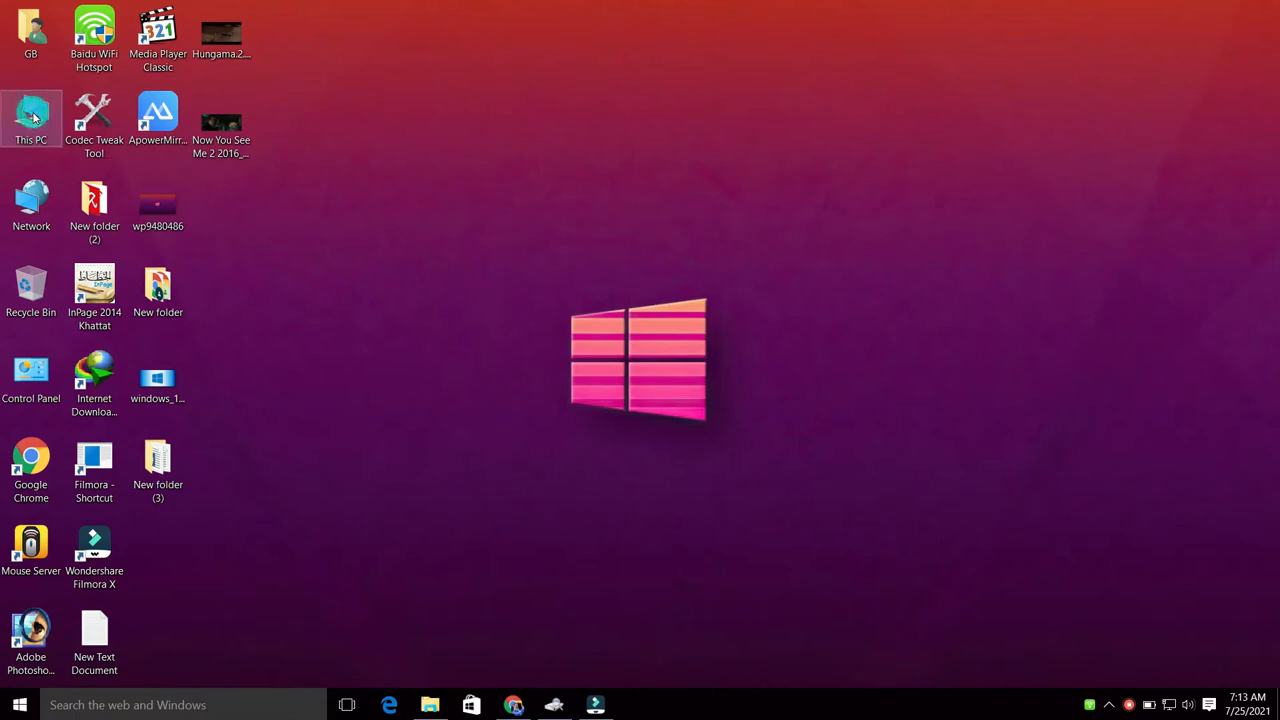
pyautogui.doubleClick(32, 118)
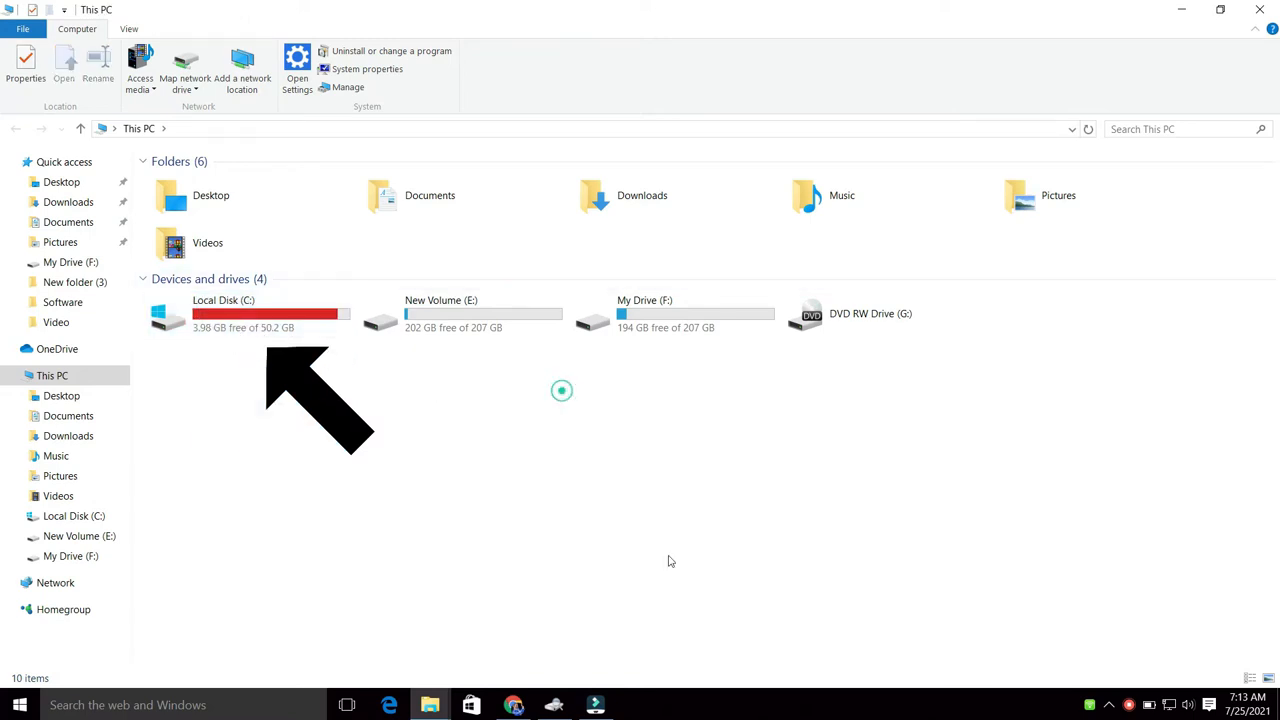
pyautogui.click(256, 316)
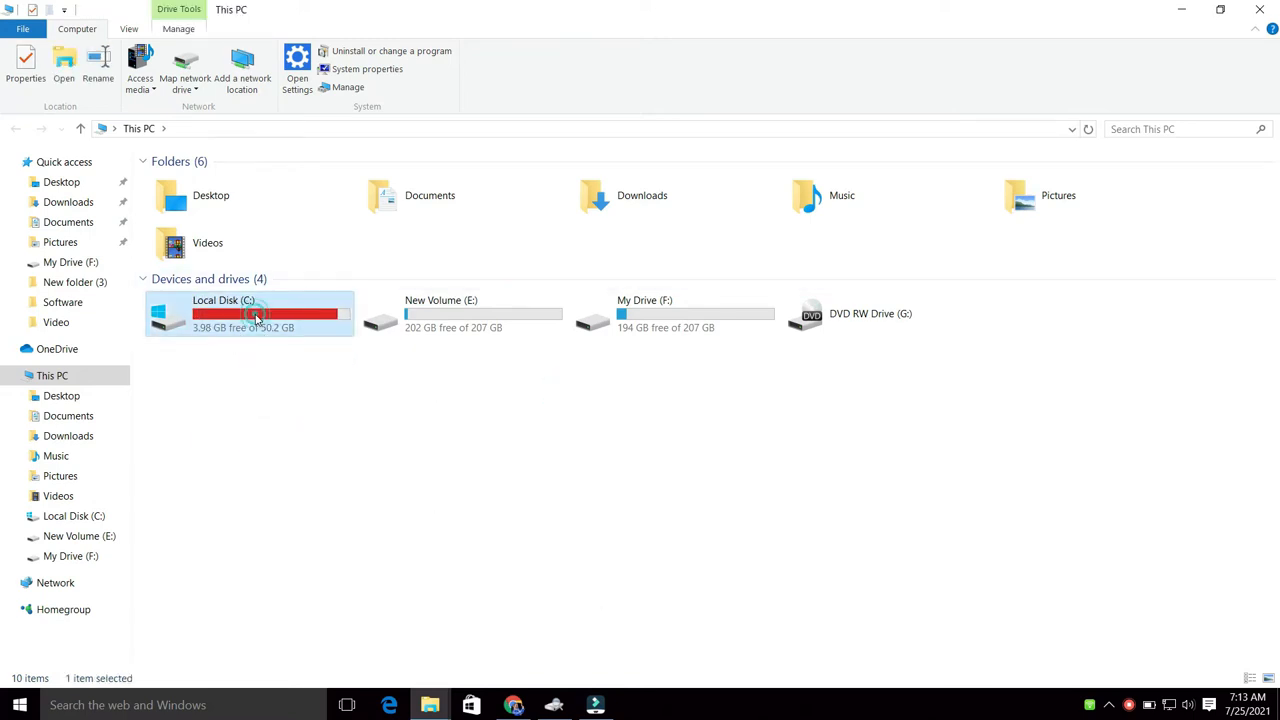
pyautogui.doubleClick(256, 312)
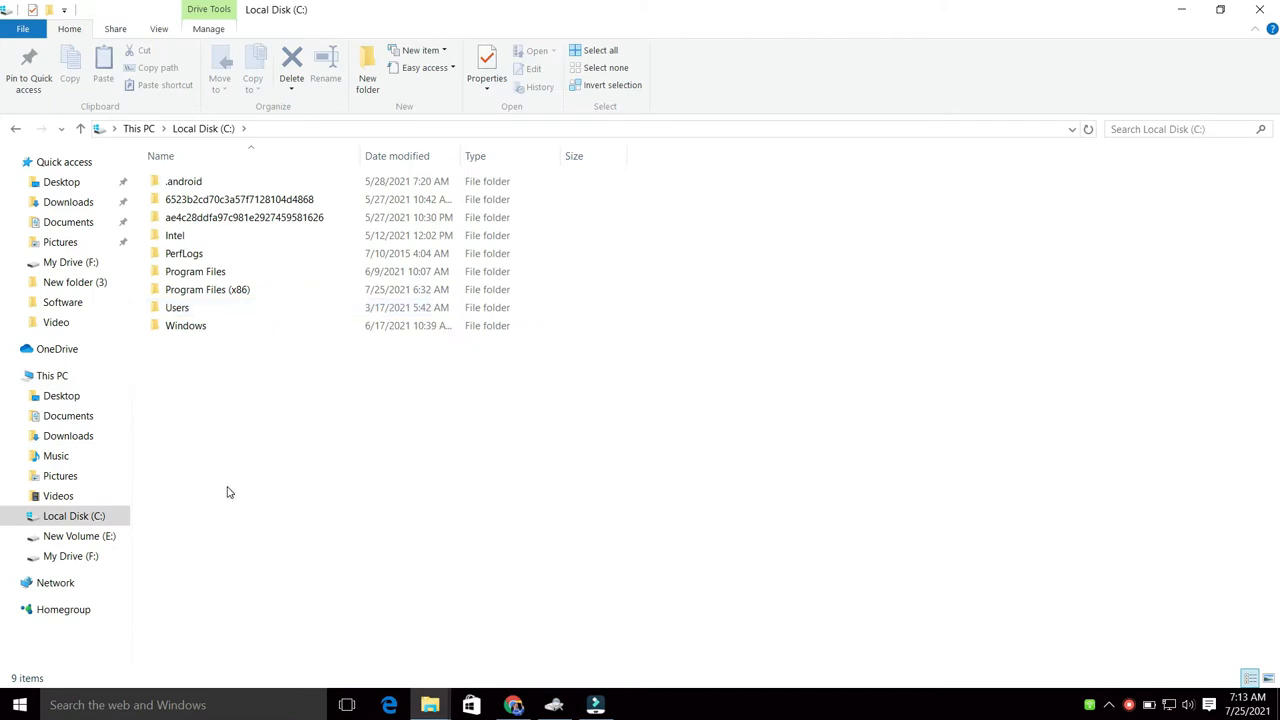
pyautogui.click(184, 324)
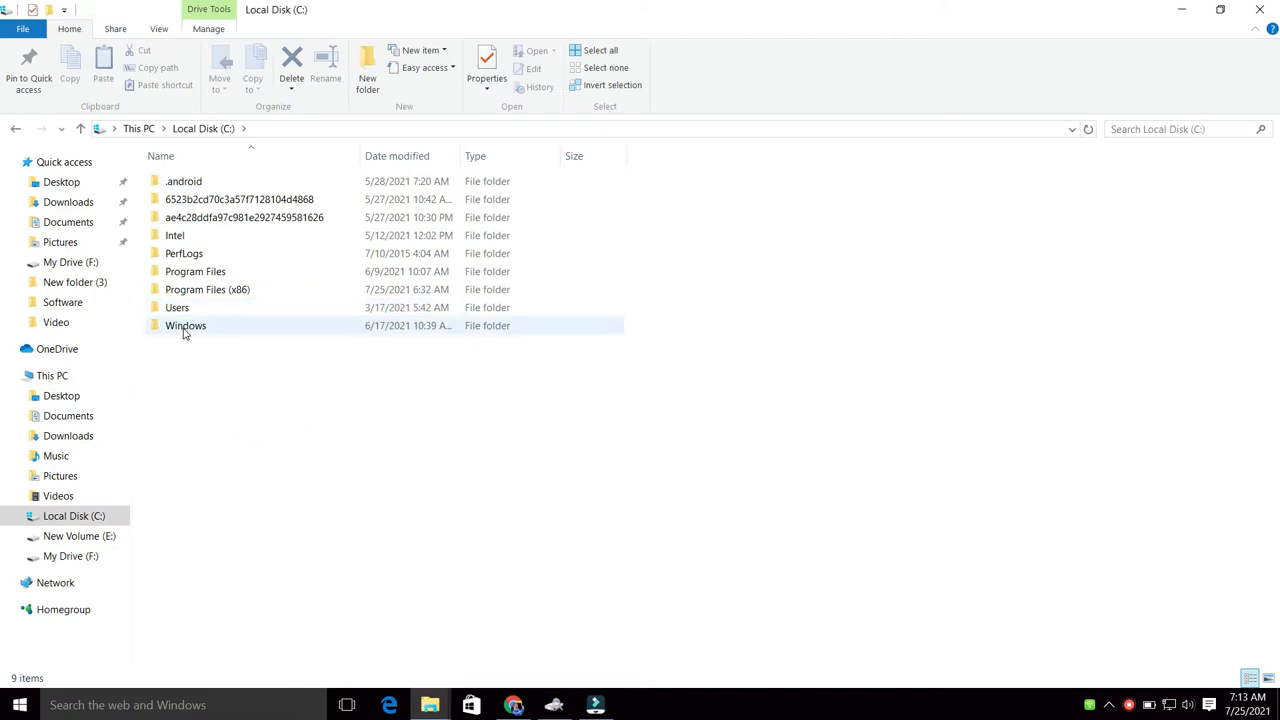
pyautogui.doubleClick(186, 324)
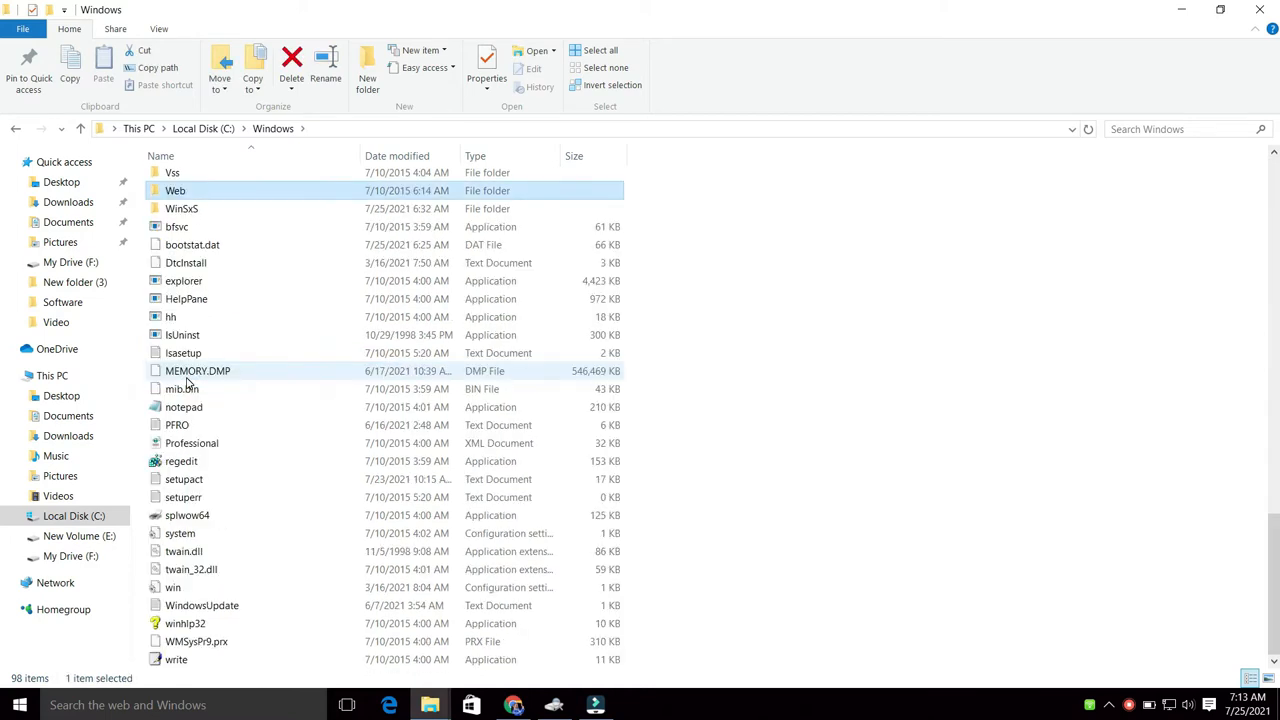
# Check the SoftwareDistribution folder's properties, showing about 2.57 GB, and close them.
pyautogui.click(182, 208)
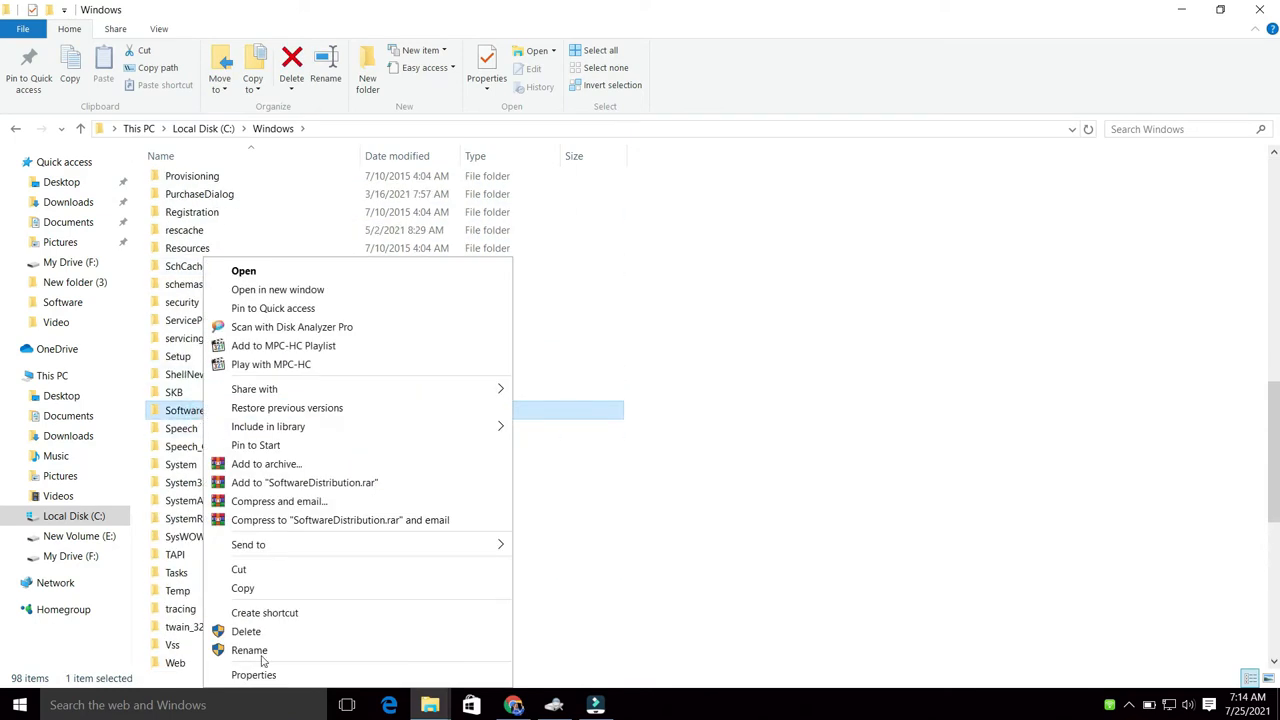
pyautogui.click(256, 676)
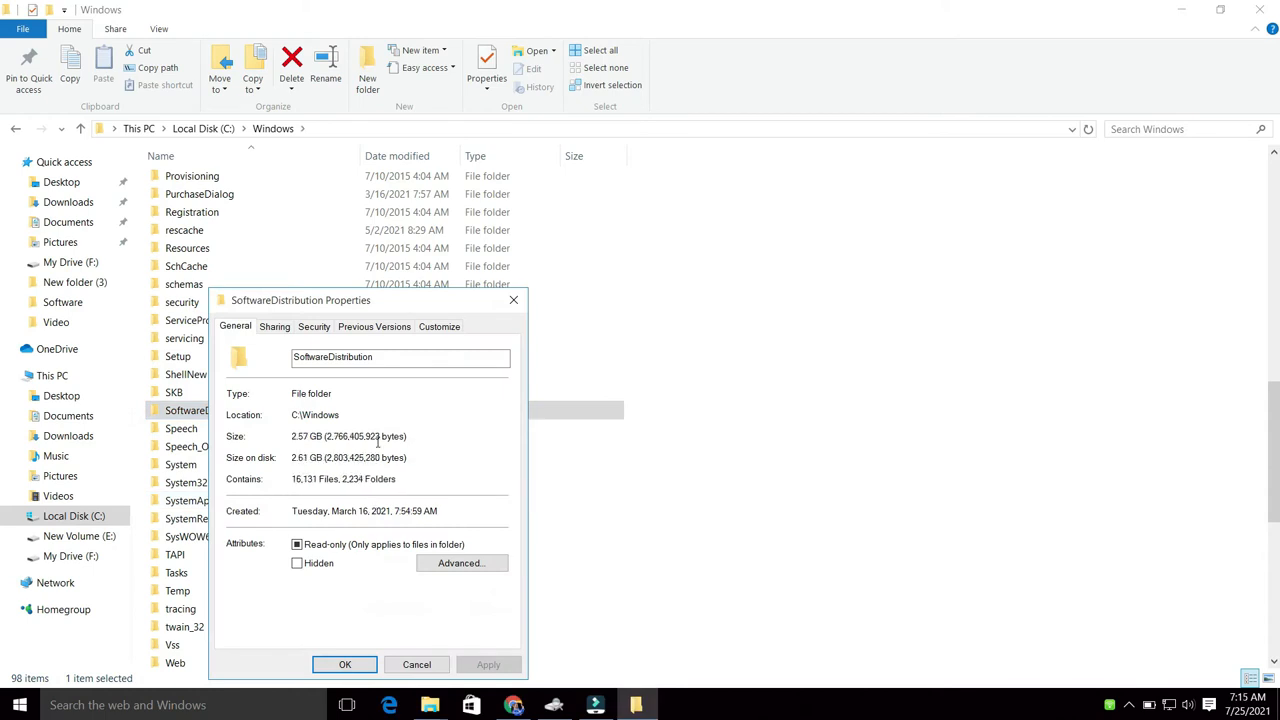
pyautogui.click(416, 664)
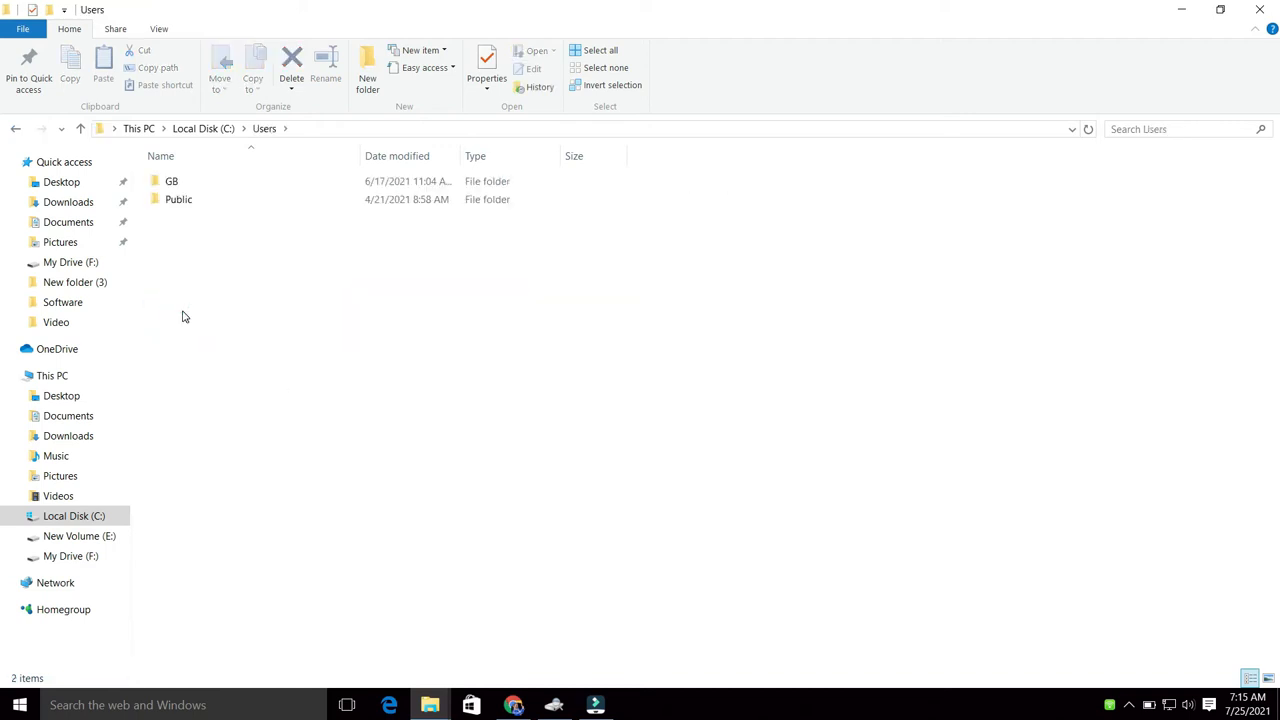
# Show hidden files and folders in the user's profile folder via the folder view settings.
pyautogui.doubleClick(172, 180)
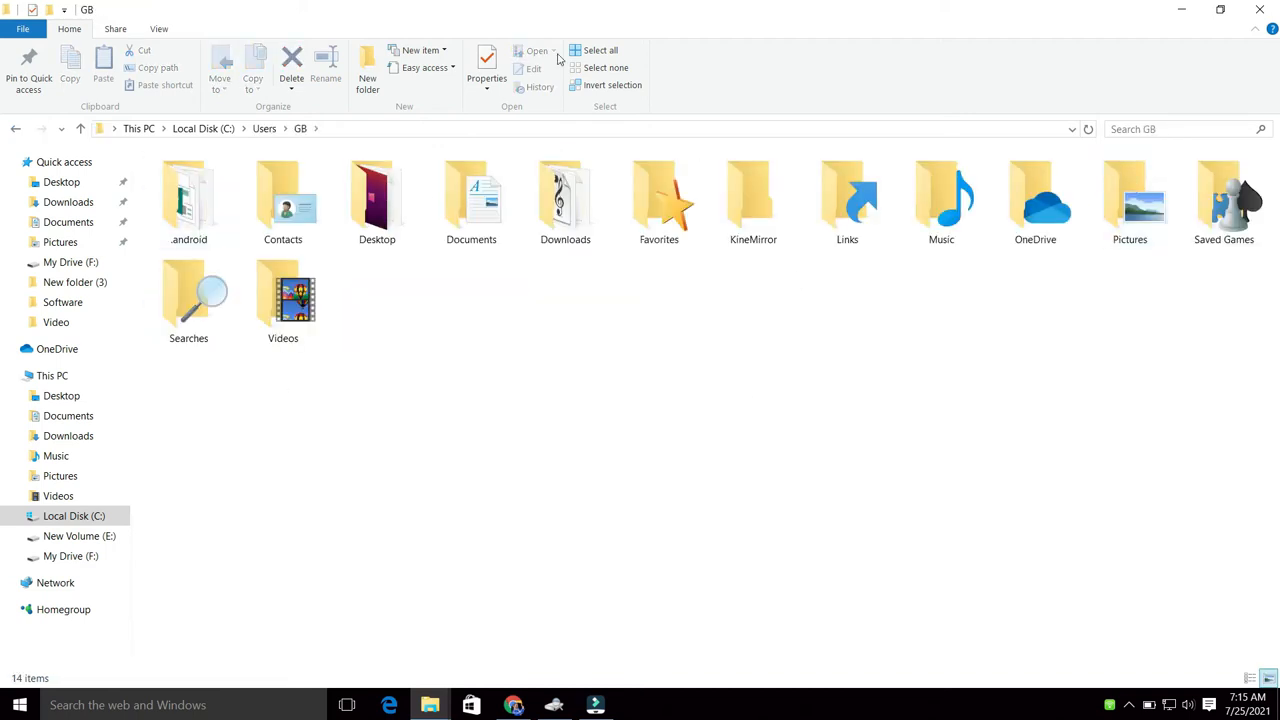
pyautogui.click(184, 28)
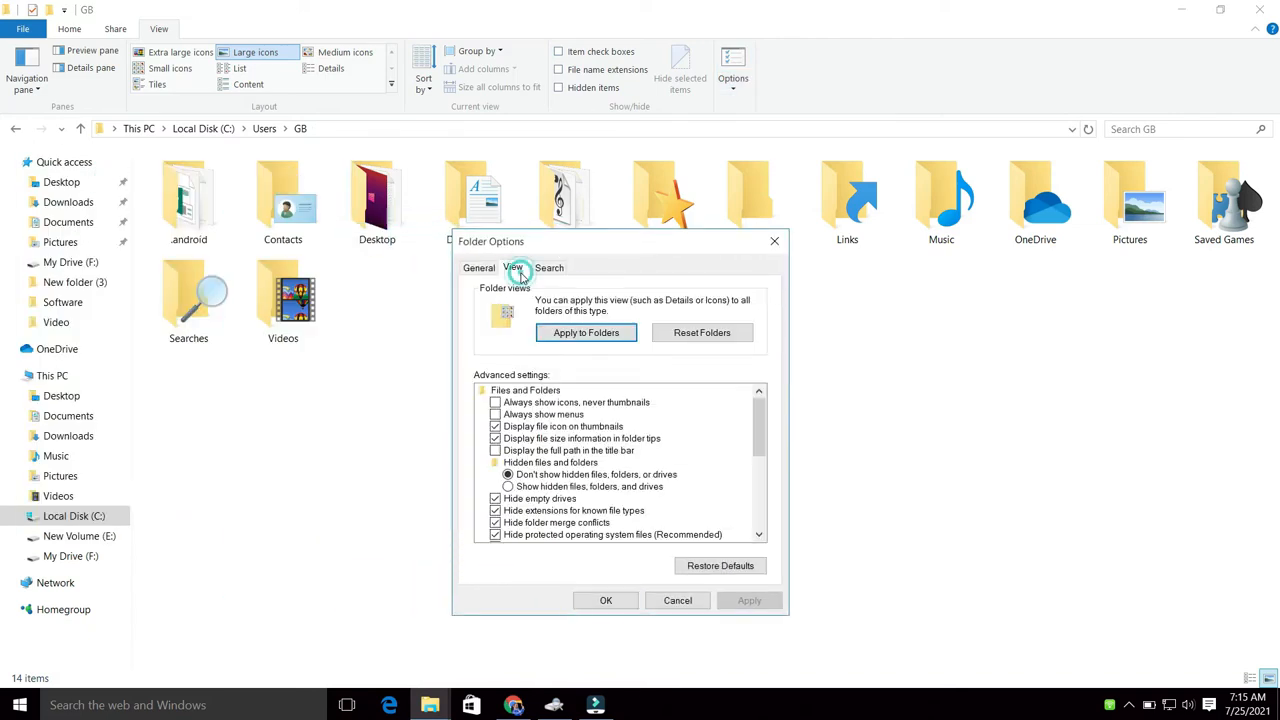
pyautogui.click(506, 486)
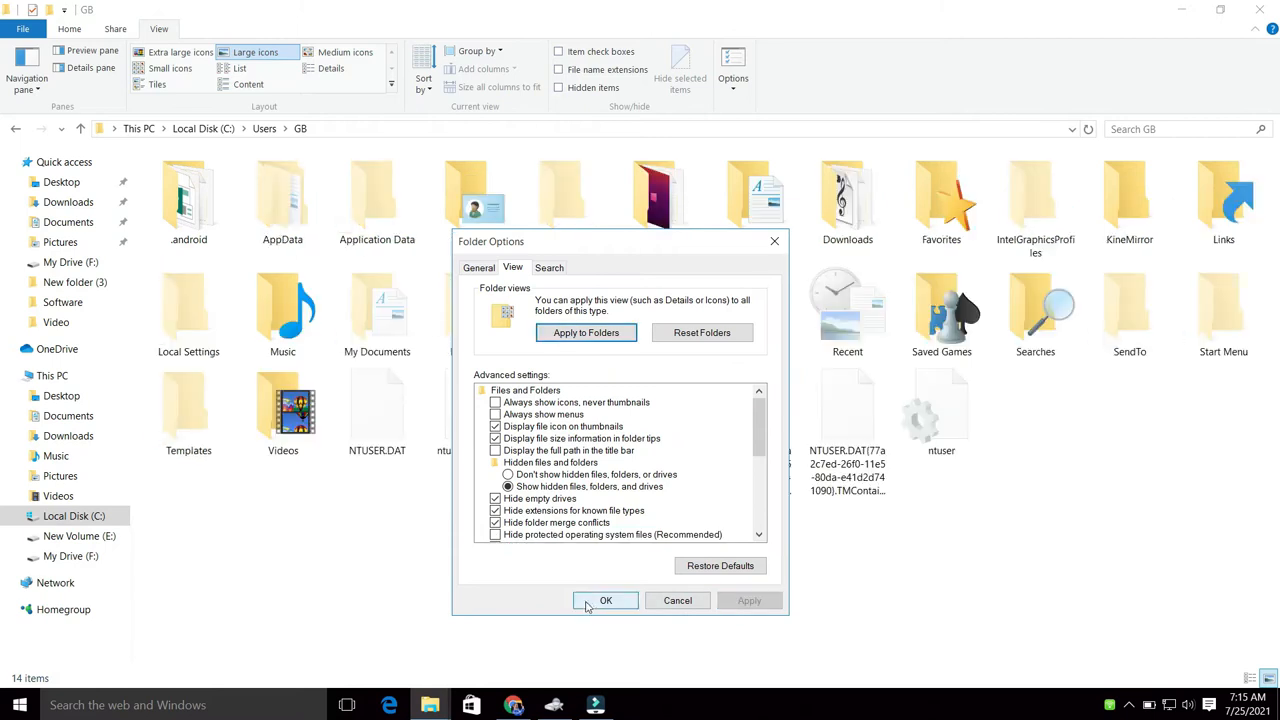
pyautogui.click(604, 600)
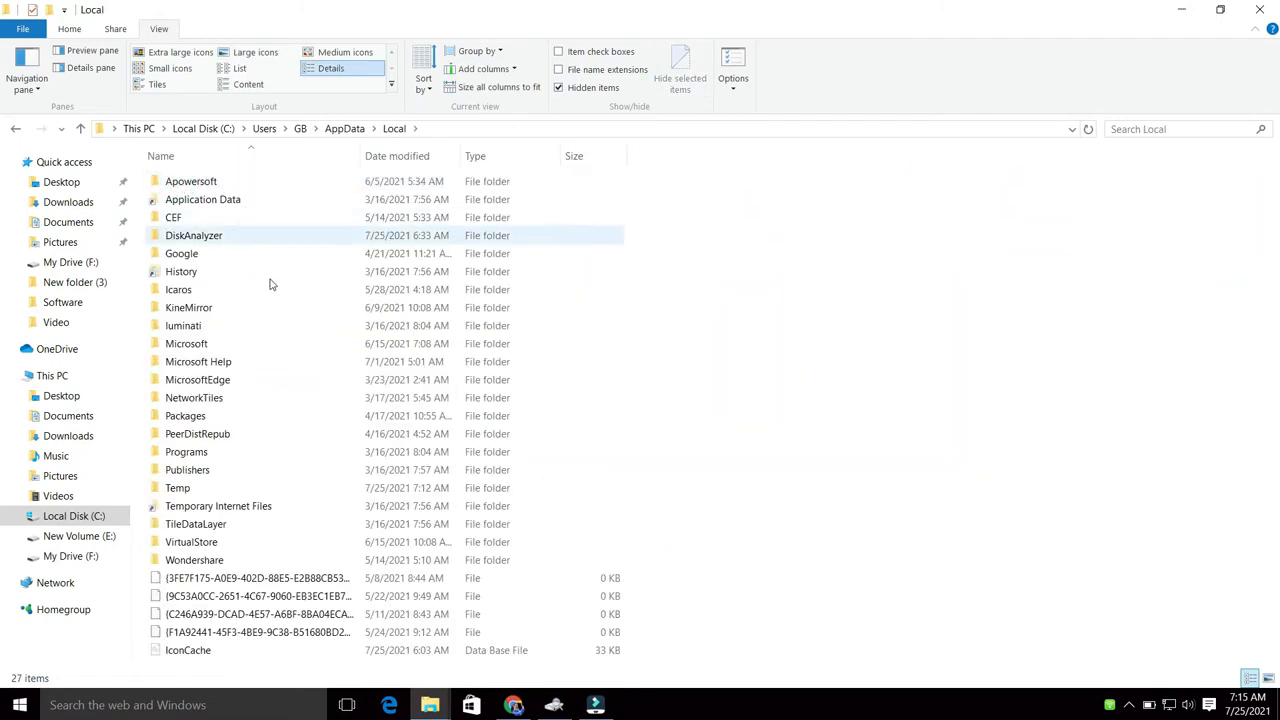
# Go into AppData\Local\Google and select the Chrome folder.
pyautogui.click(180, 252)
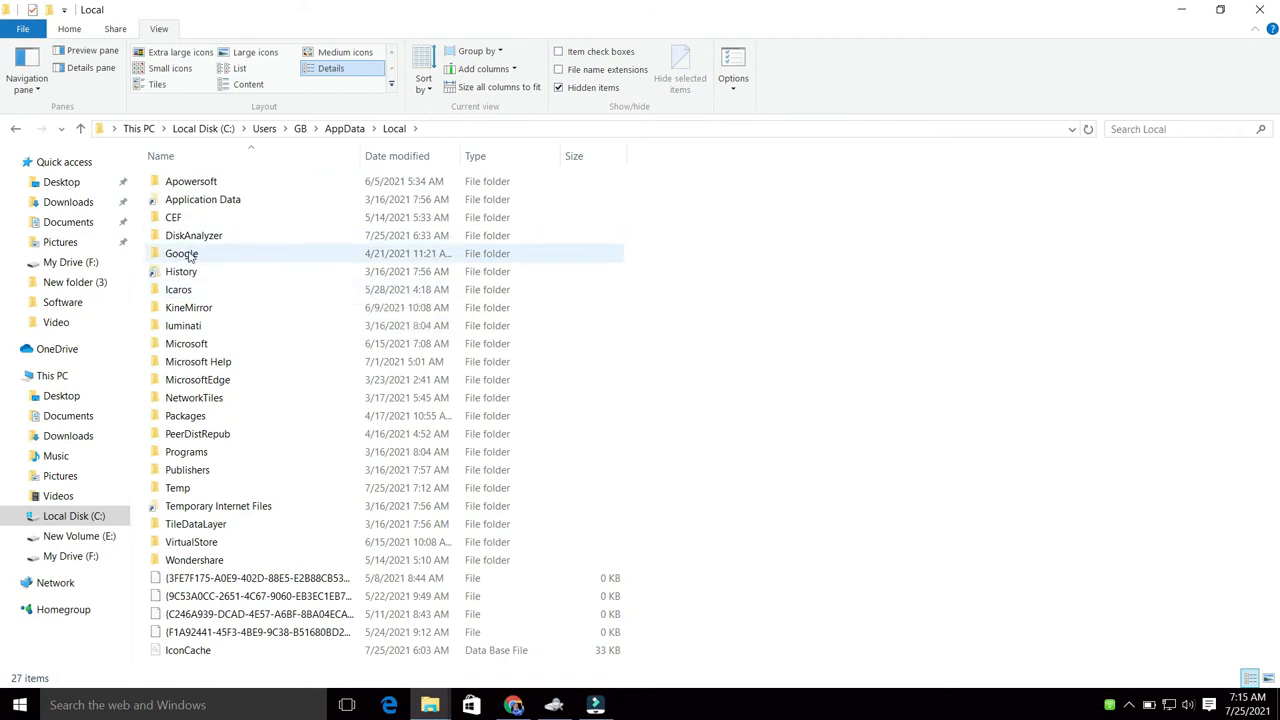
pyautogui.doubleClick(180, 252)
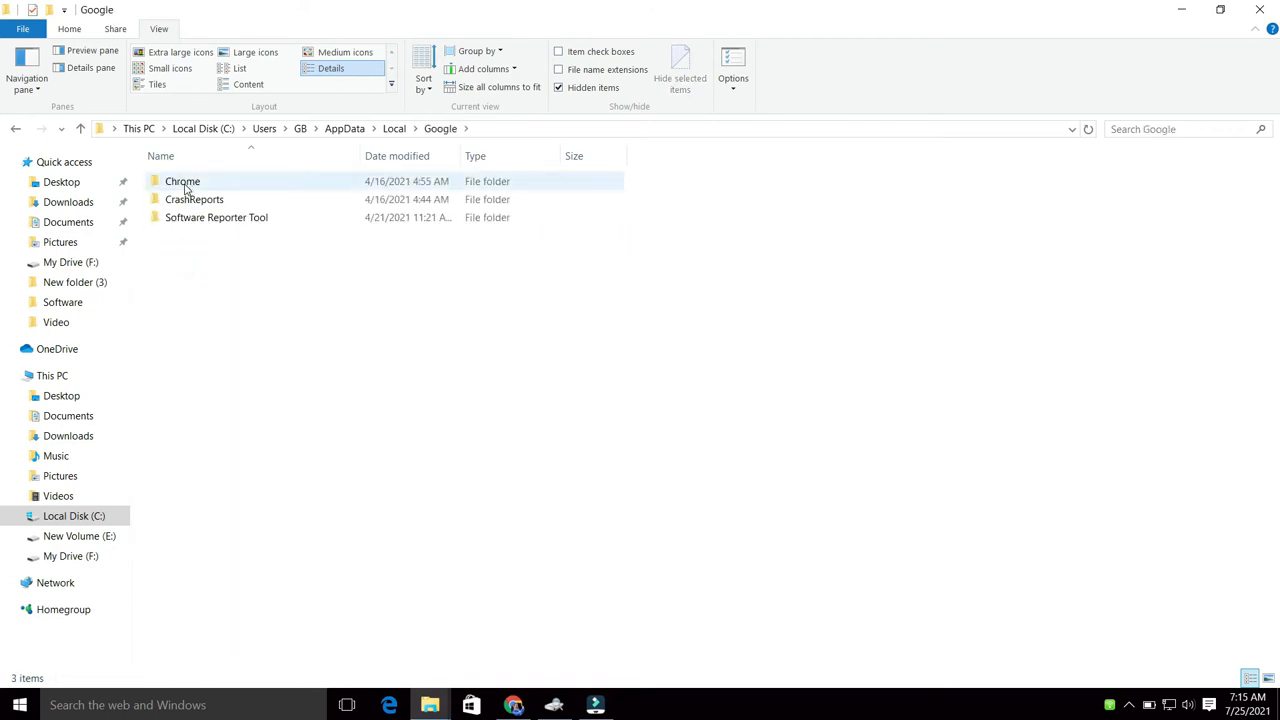
pyautogui.click(182, 180)
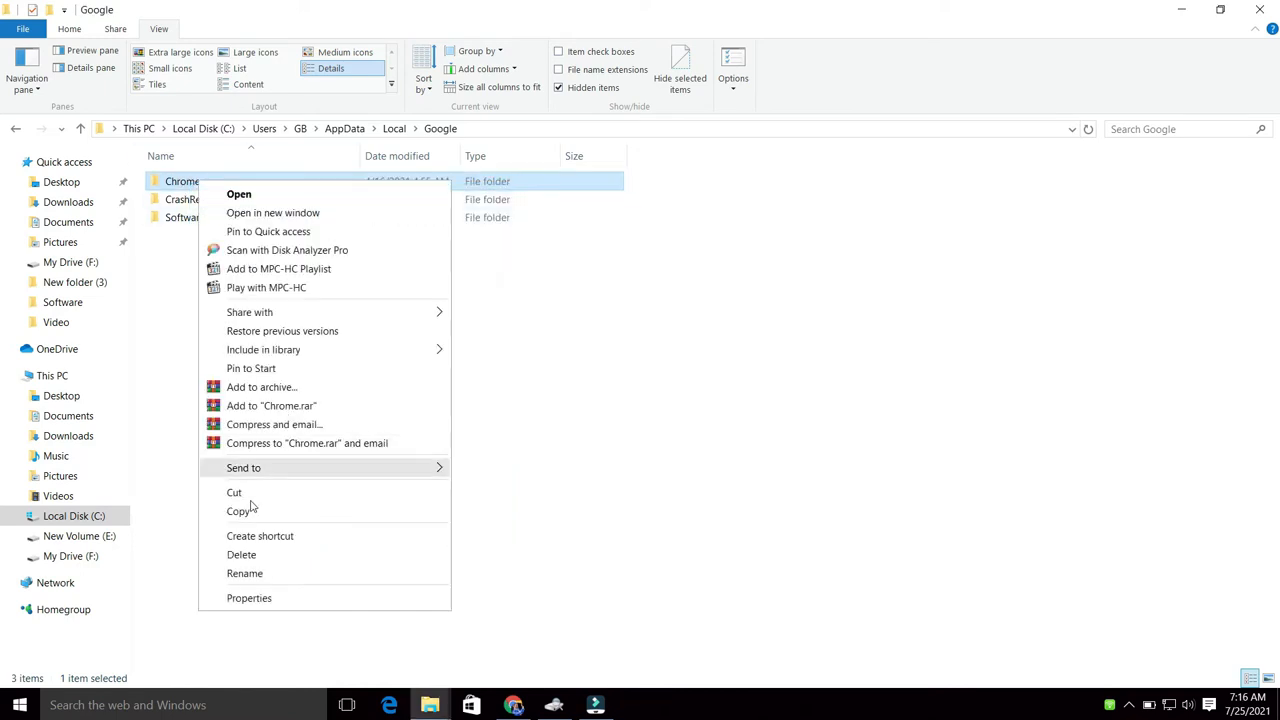
# Delete the Chrome folder, answer the permanent-delete prompt, and return to the profile folder.
pyautogui.click(240, 554)
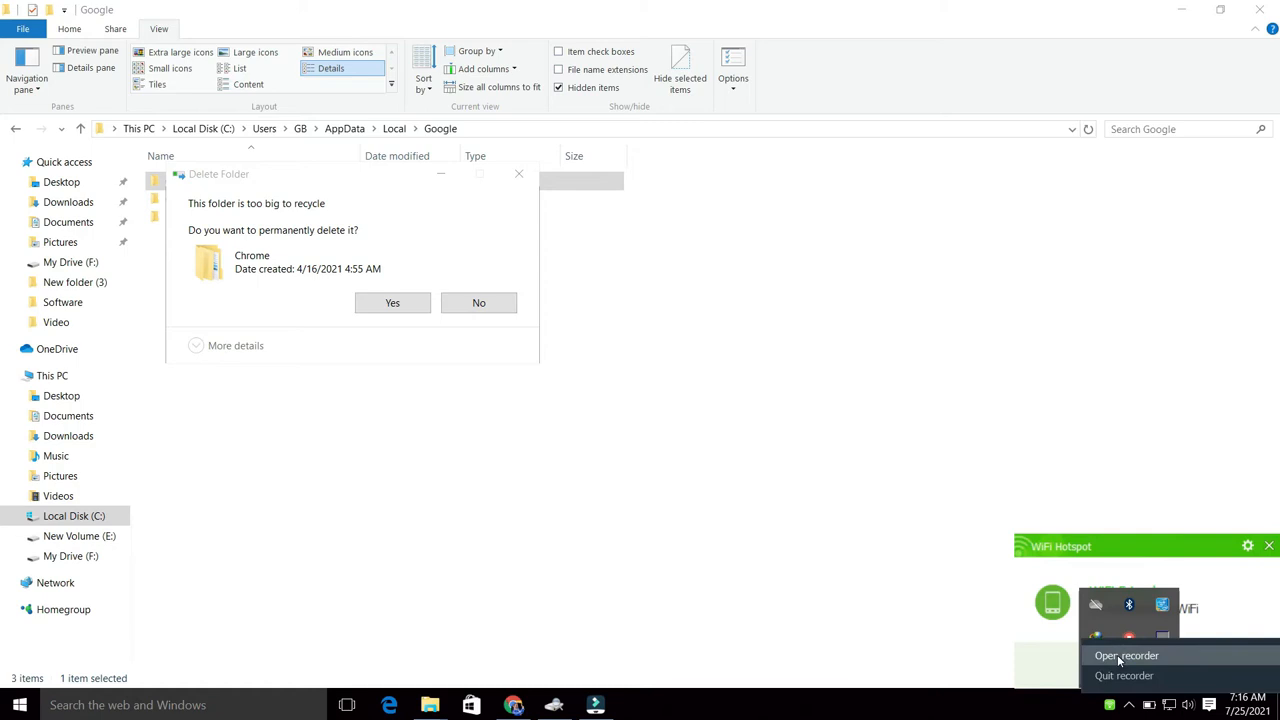
pyautogui.click(392, 302)
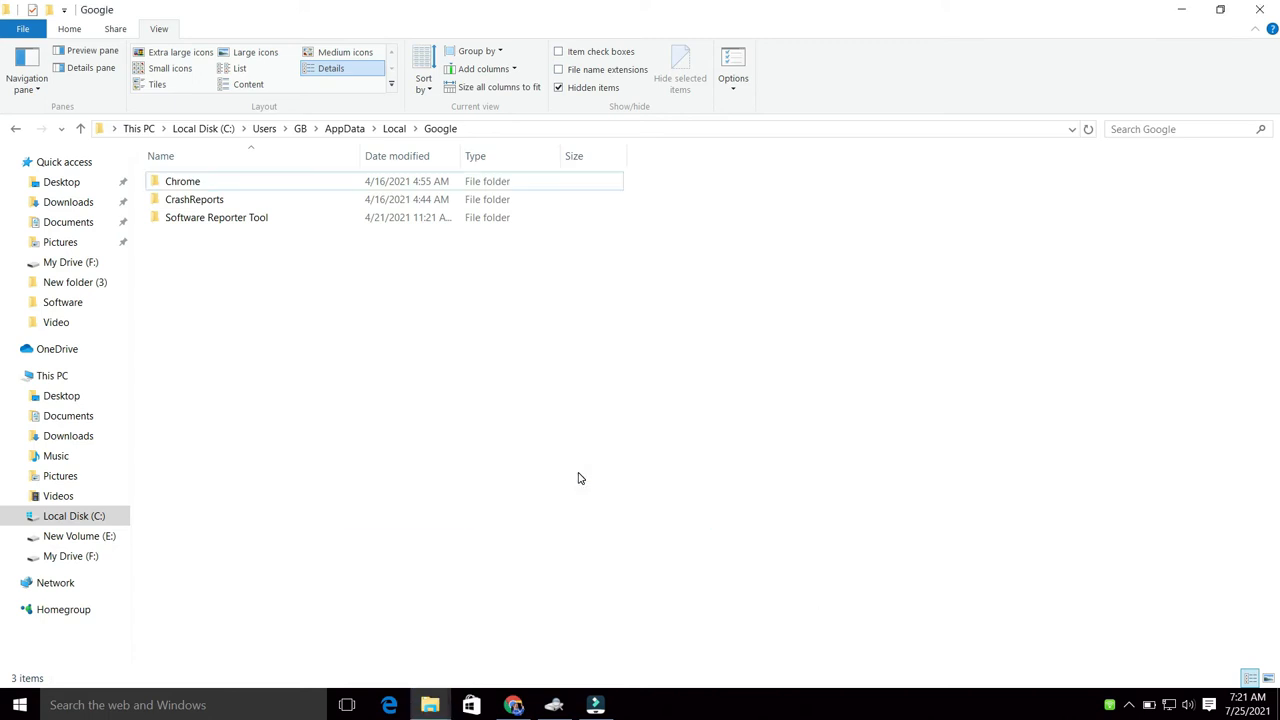
pyautogui.click(182, 180)
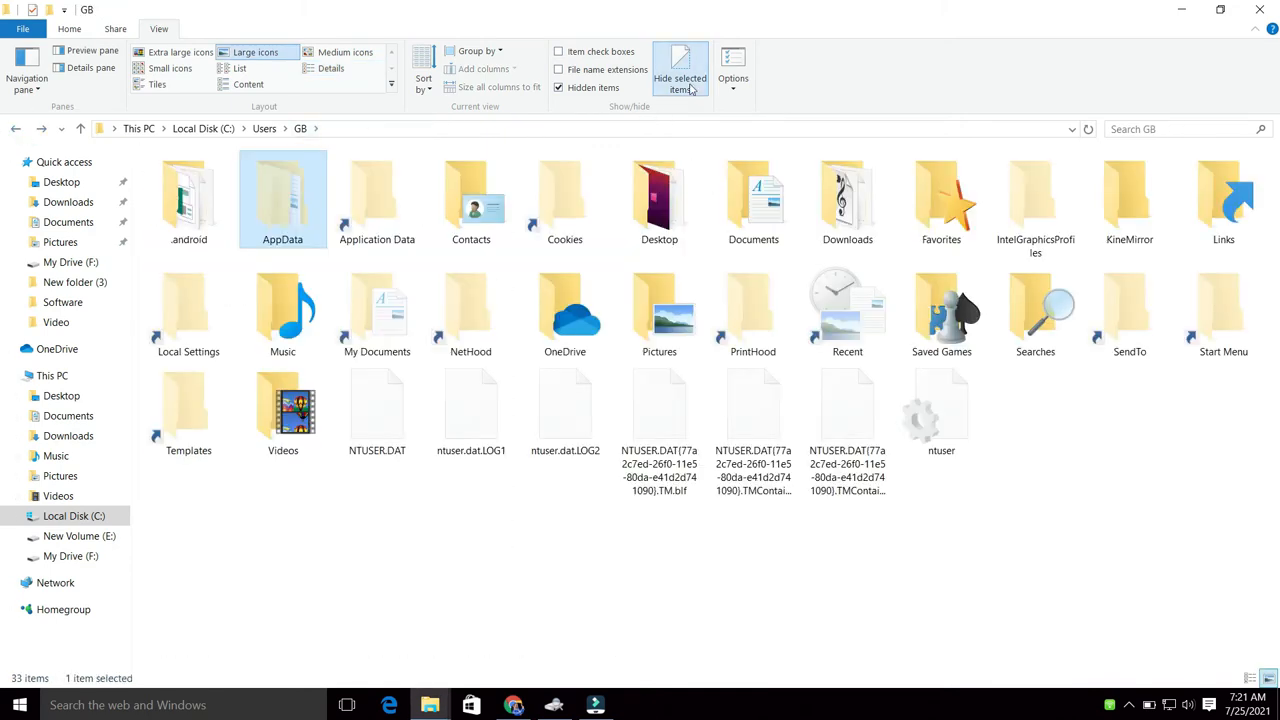
# Navigate back to C:\Windows and into the SoftwareDistribution folder.
pyautogui.click(734, 62)
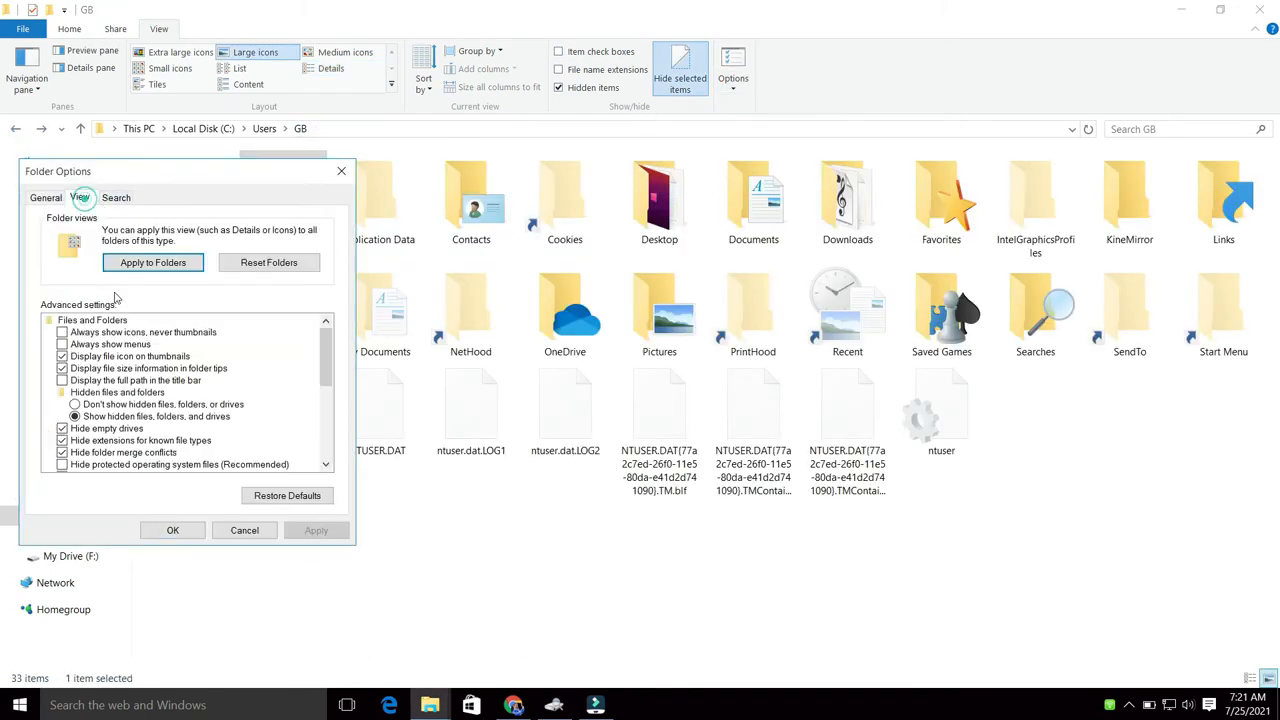
pyautogui.click(172, 530)
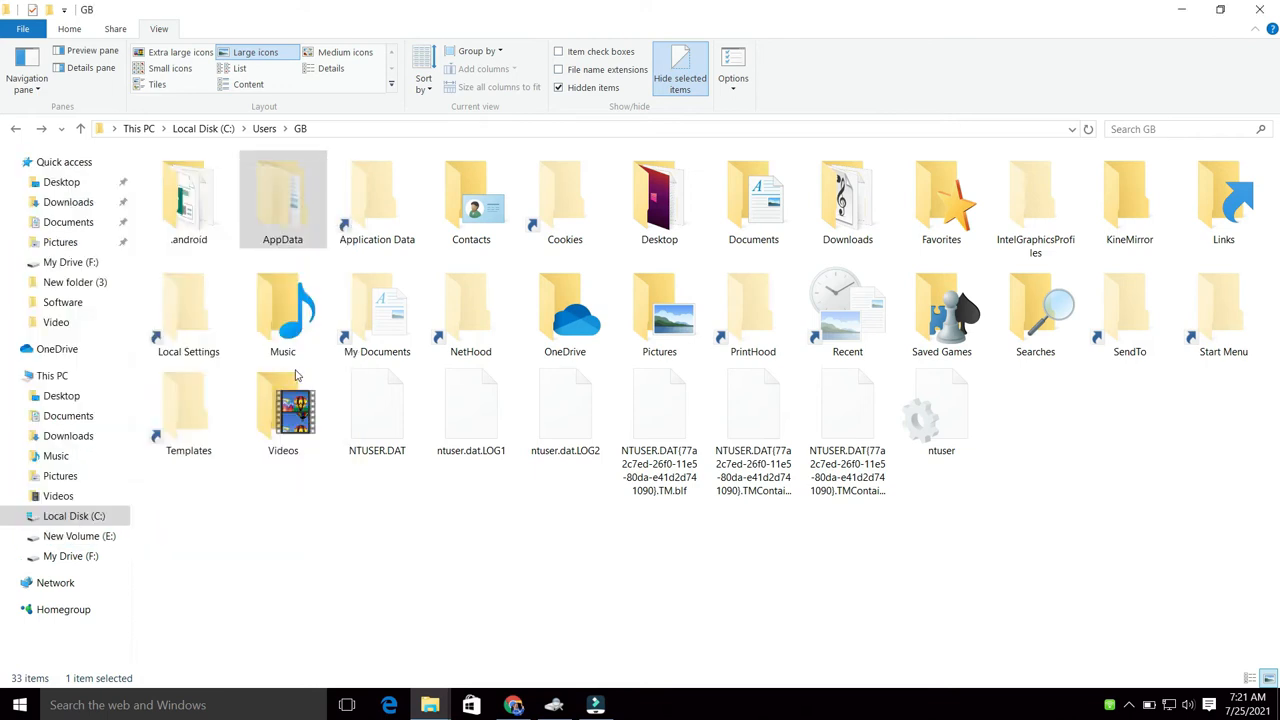
pyautogui.click(16, 128)
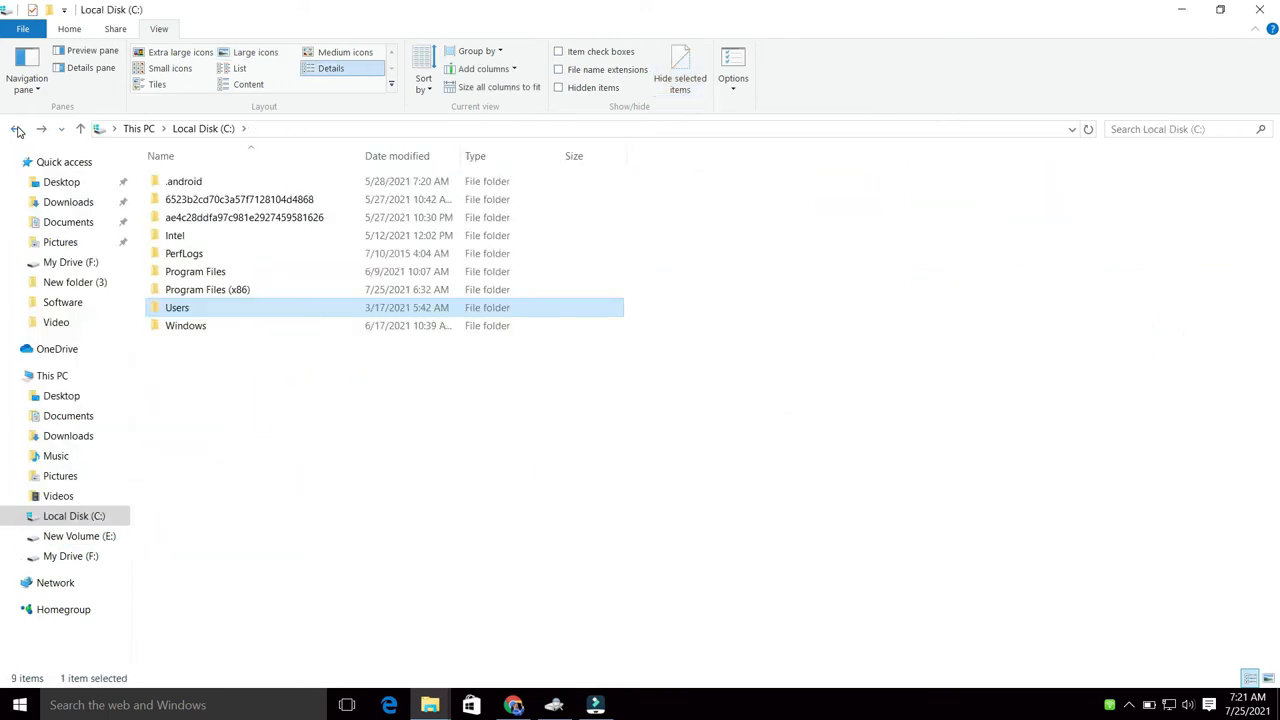
pyautogui.moveTo(264, 296)
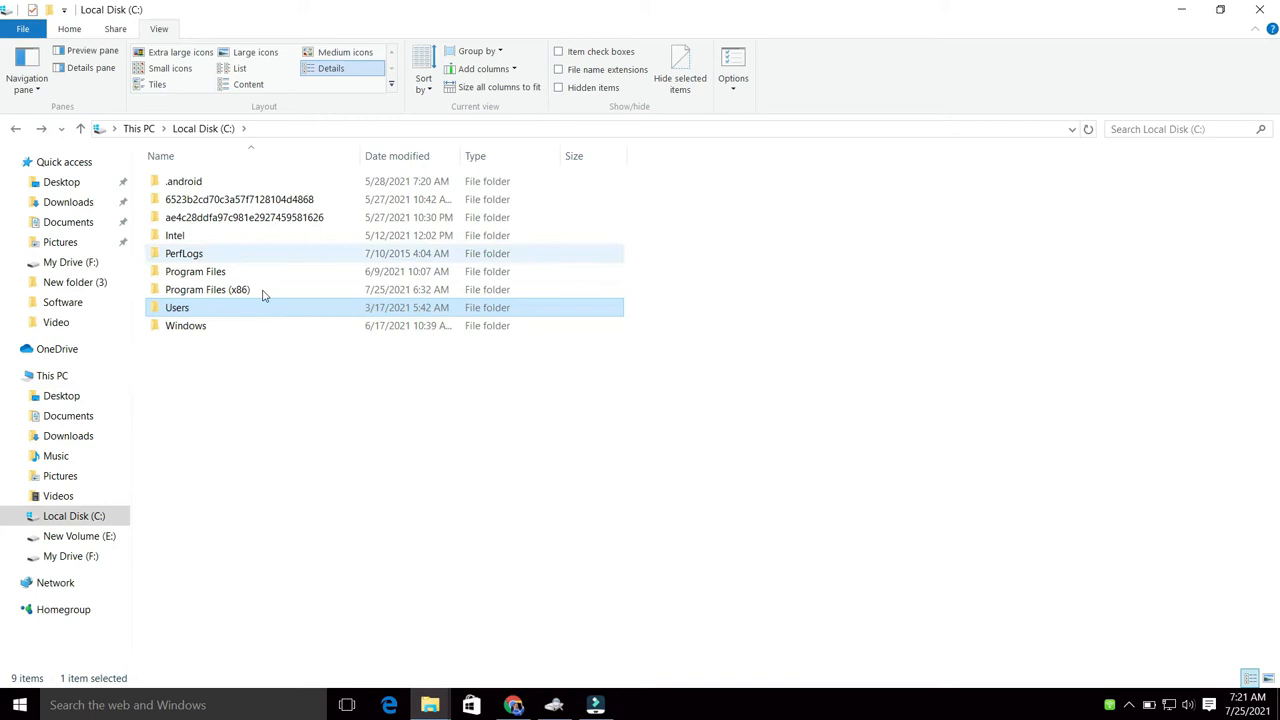
pyautogui.doubleClick(184, 324)
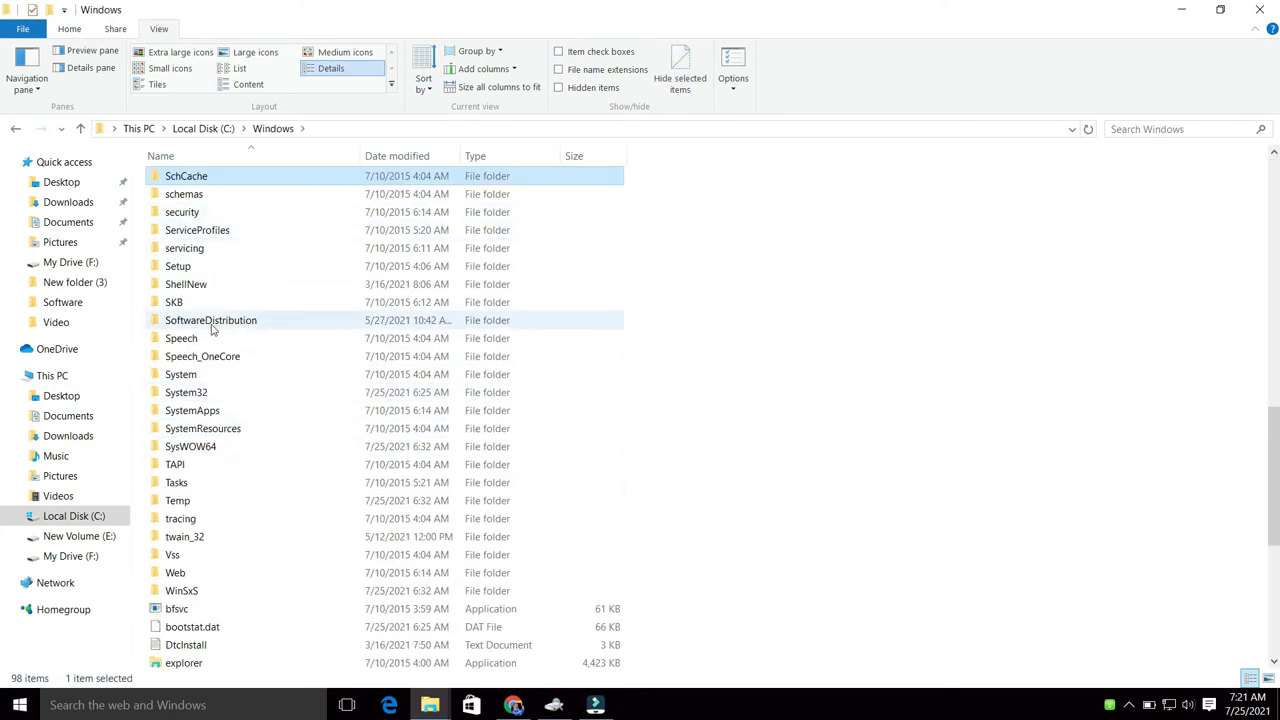
pyautogui.doubleClick(210, 320)
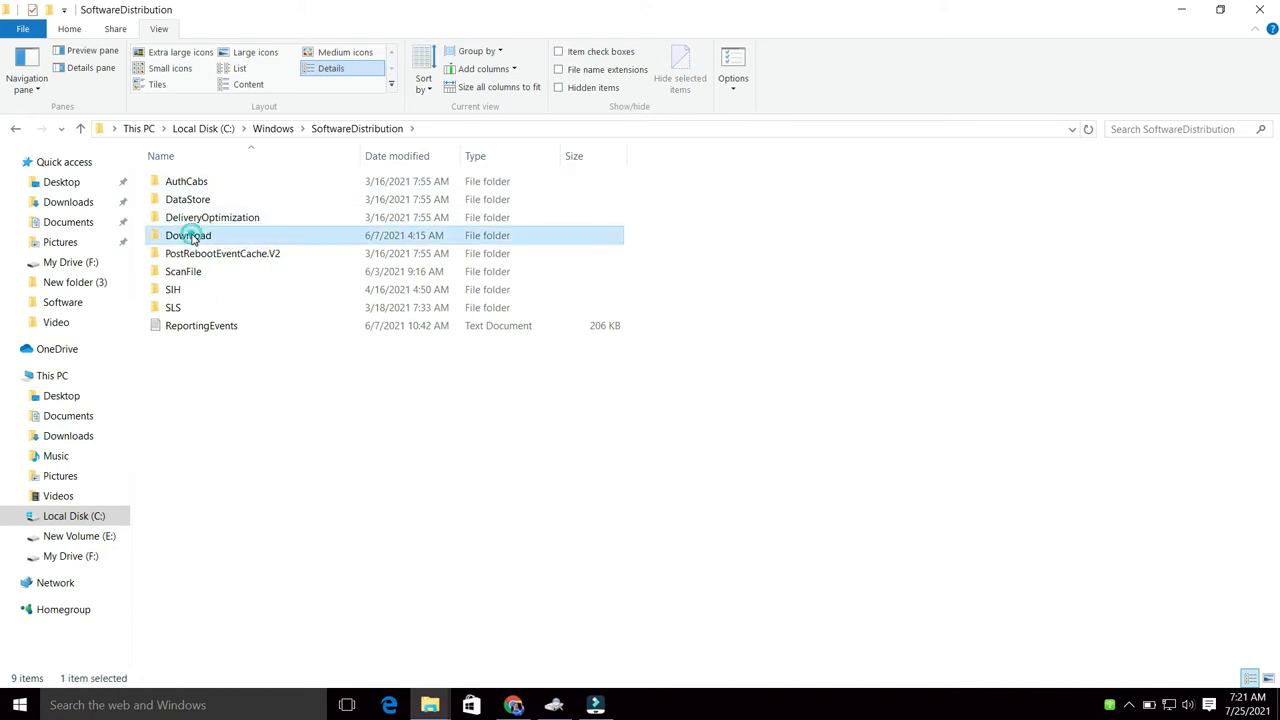
# Delete the Download folder with administrator permission and return to the Windows folder.
pyautogui.press('Delete')
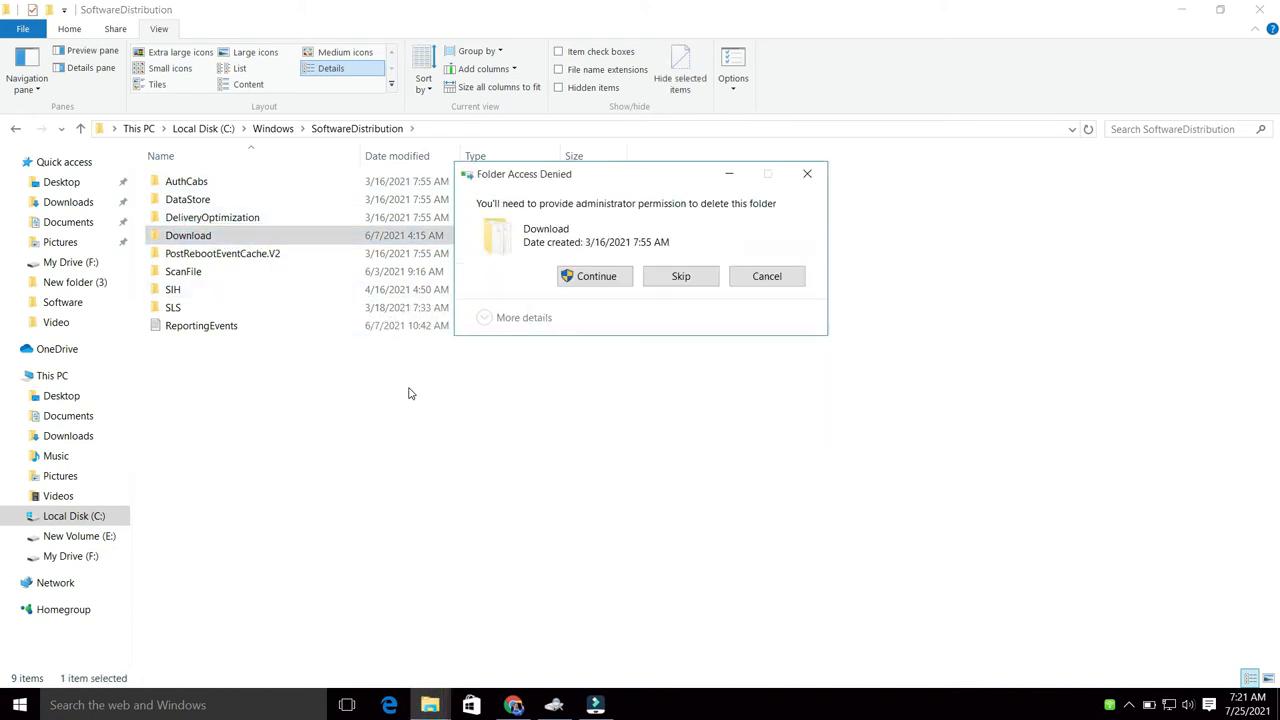
pyautogui.click(594, 276)
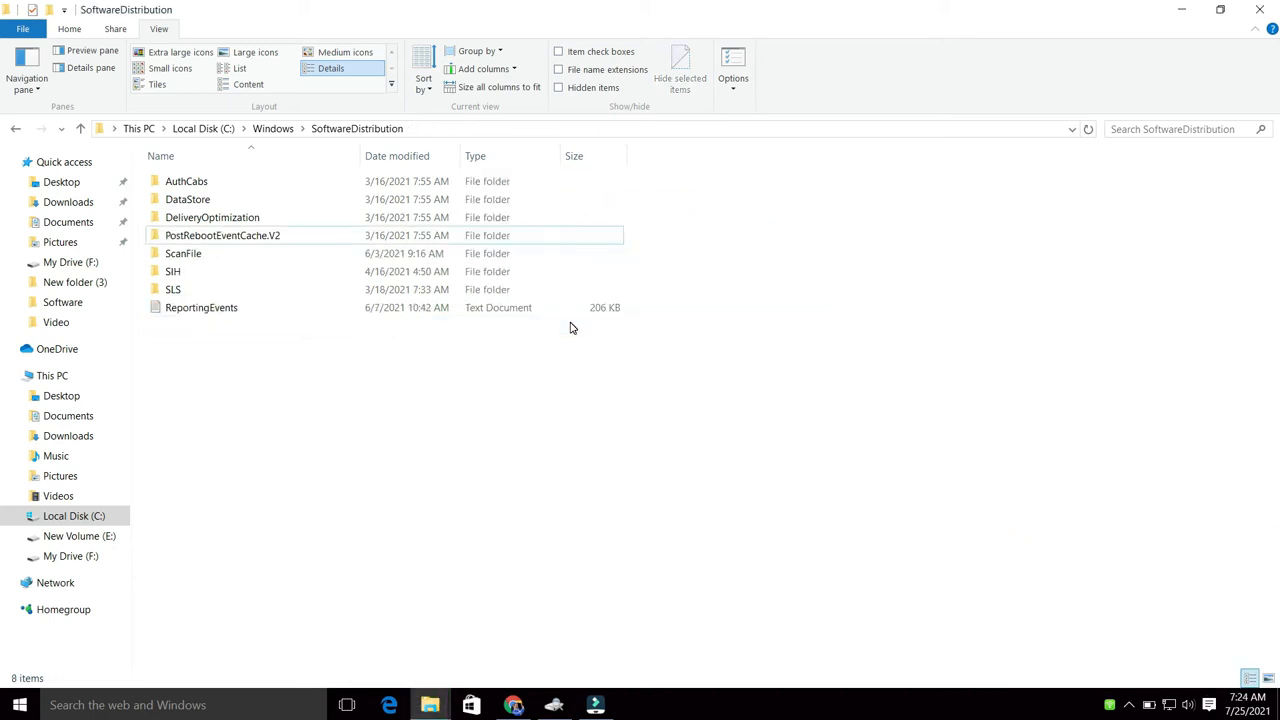
pyautogui.click(186, 200)
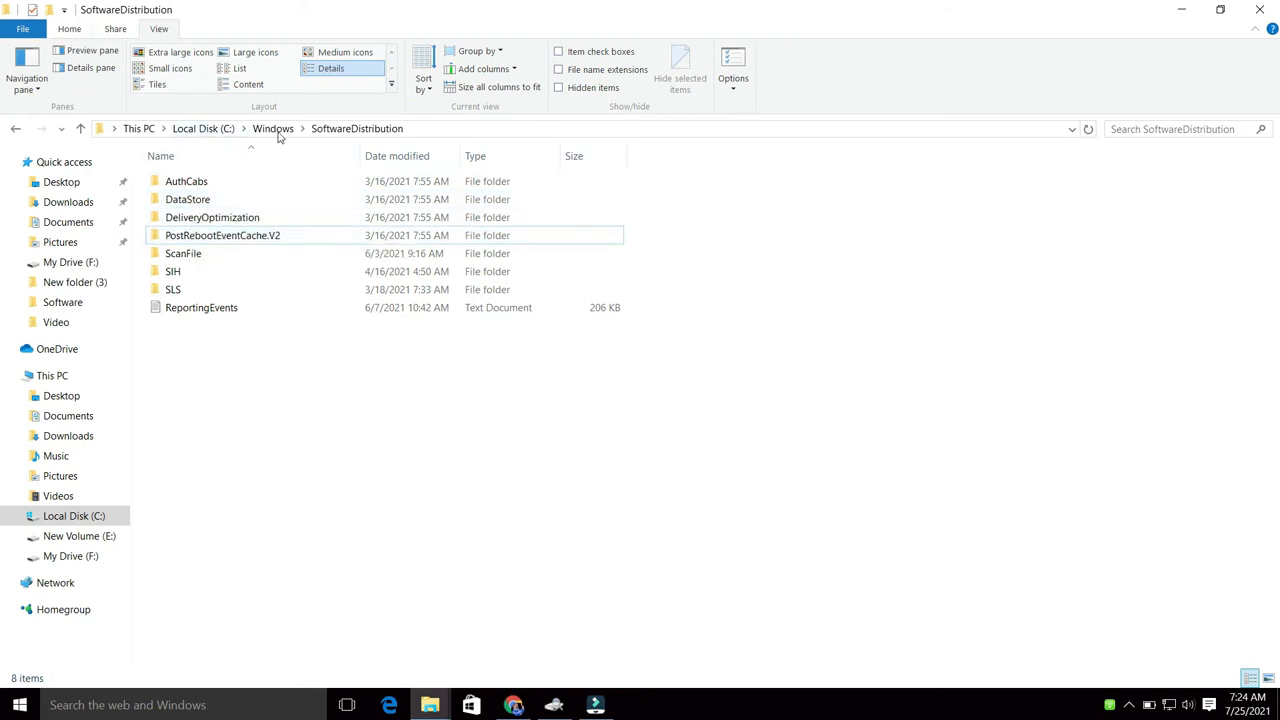
pyautogui.click(196, 128)
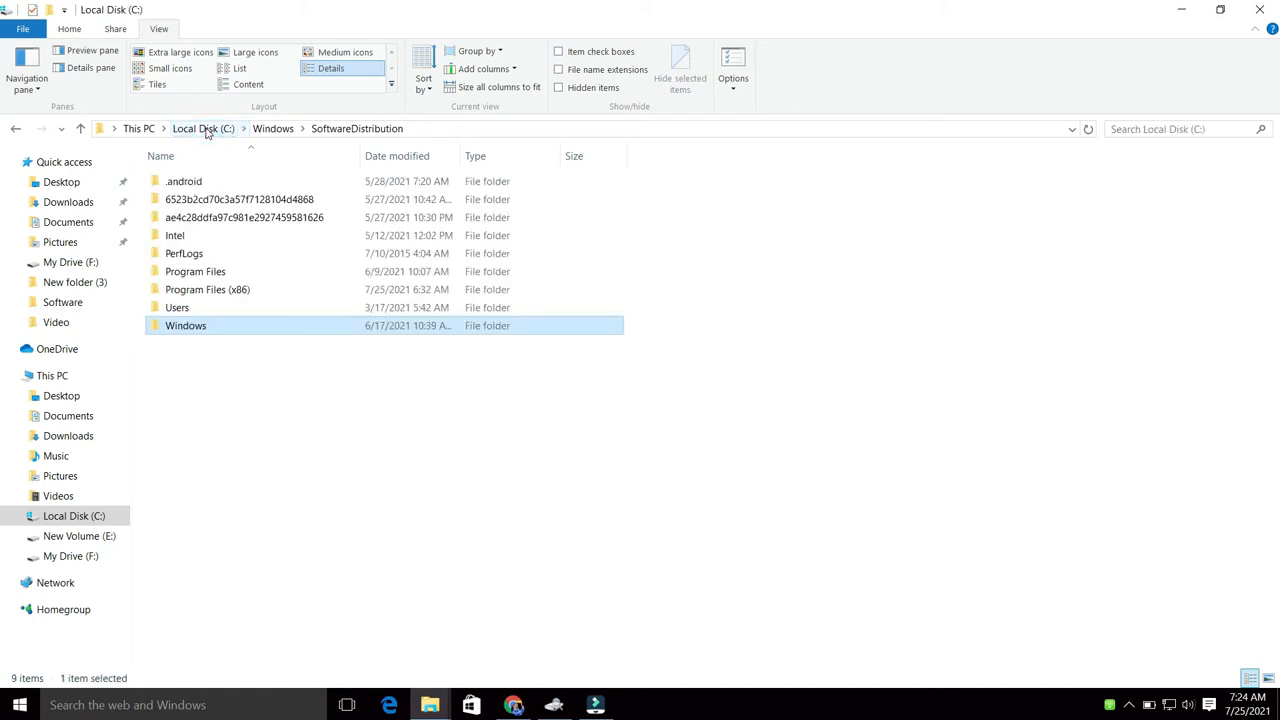
pyautogui.click(204, 128)
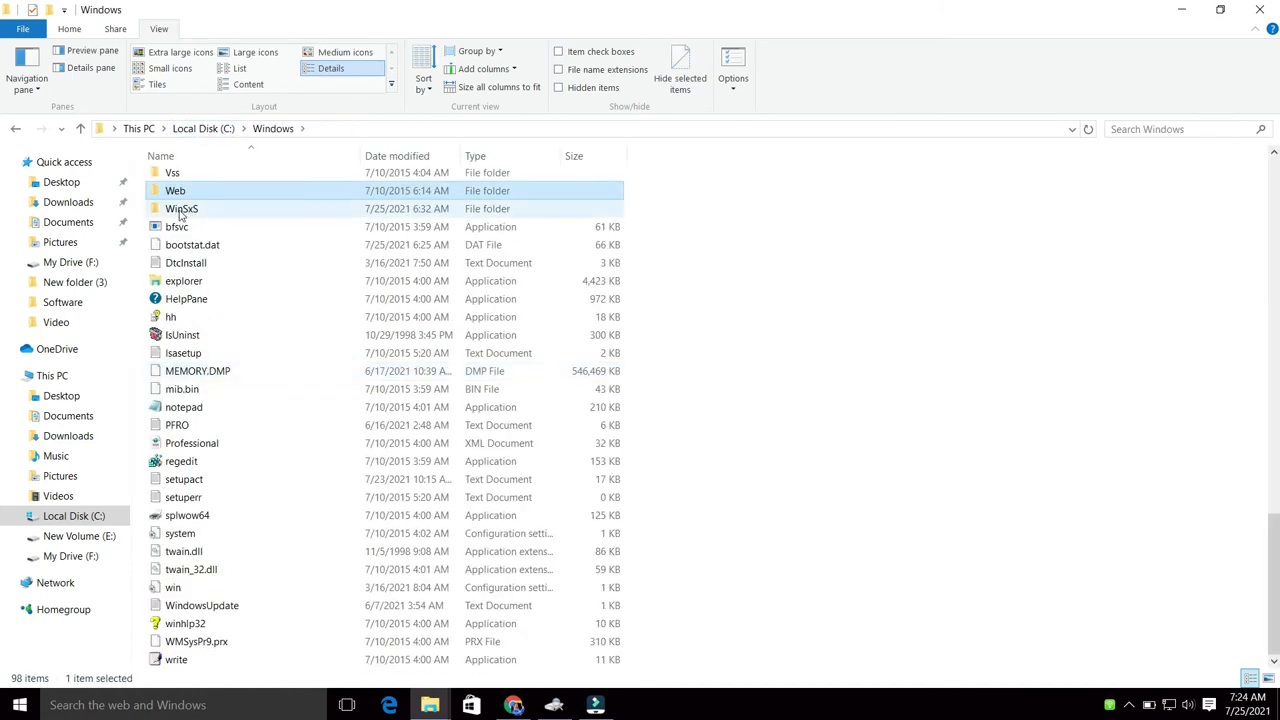
# Check the WinSxS folder's properties, showing 5.43 GB in 58,538 files, and close them.
pyautogui.rightClick(182, 208)
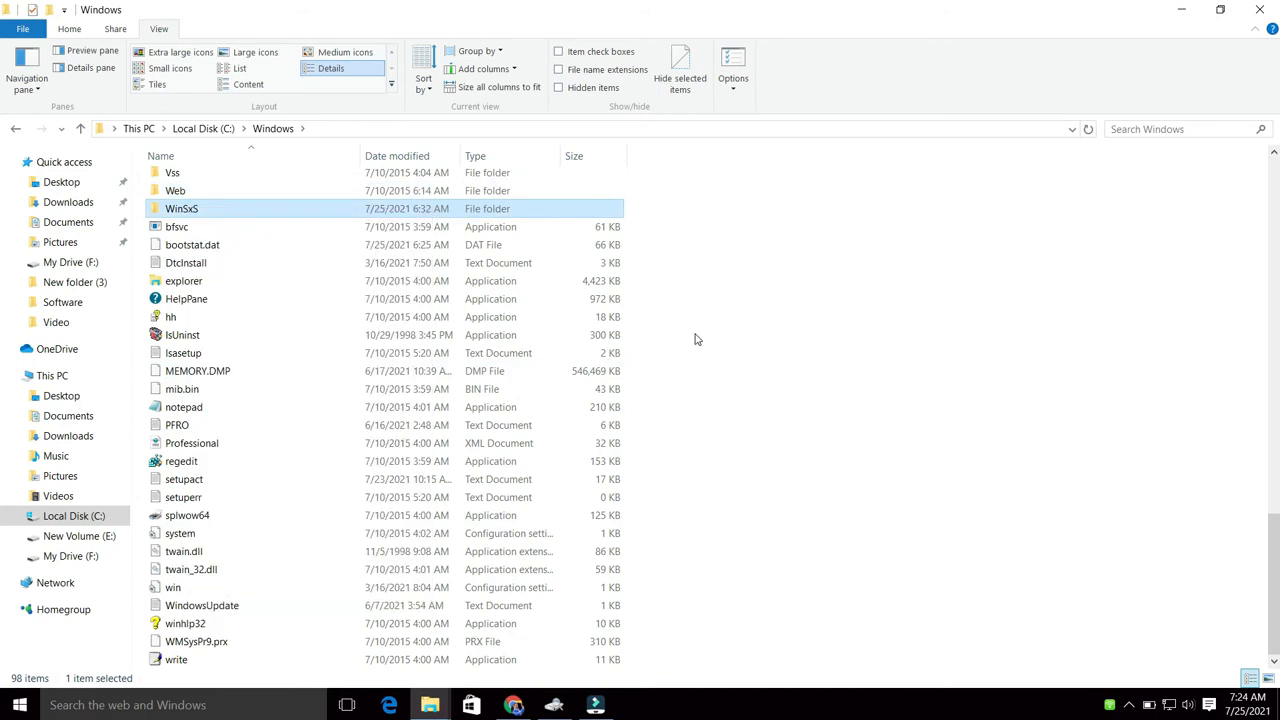
pyautogui.rightClick(180, 208)
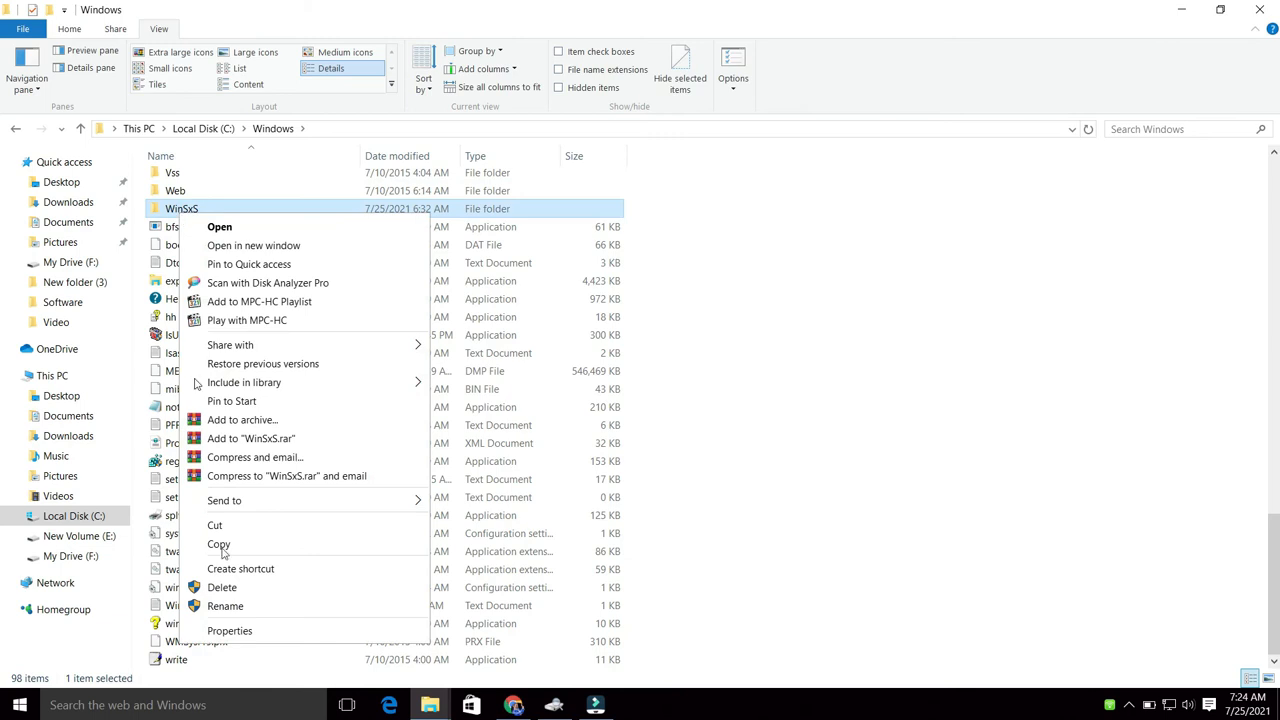
pyautogui.click(232, 632)
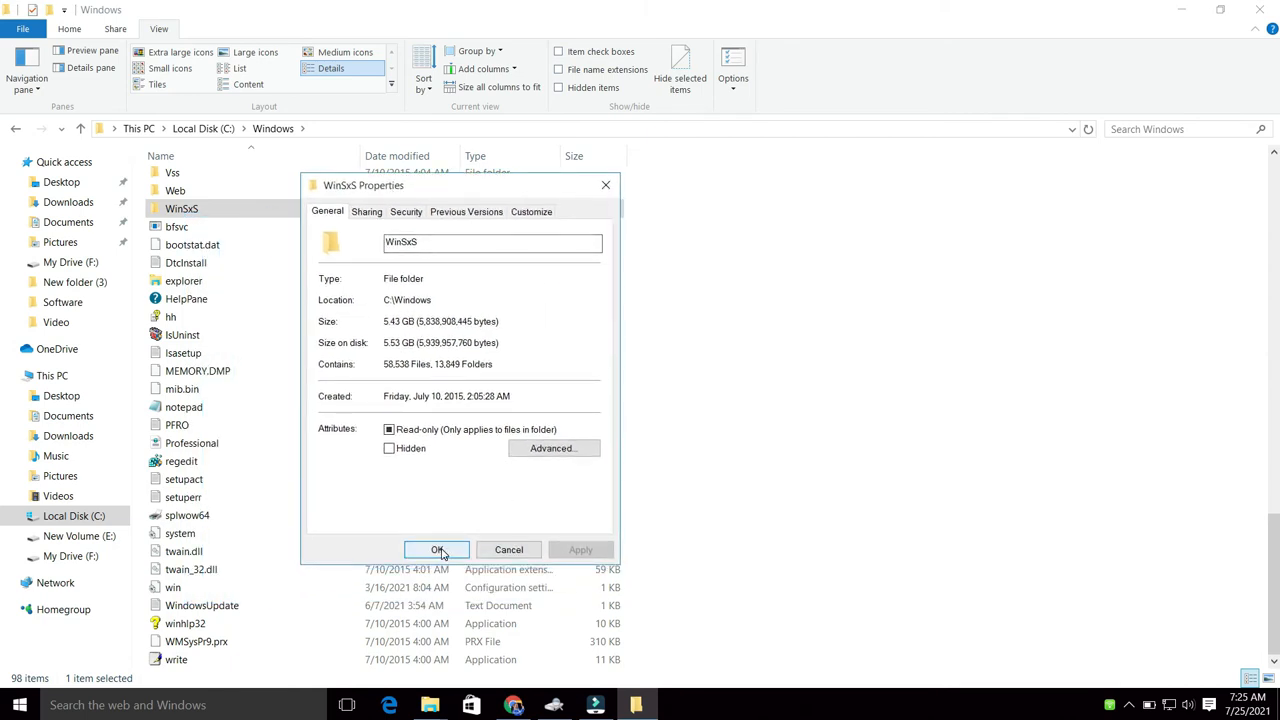
pyautogui.click(436, 550)
pyautogui.write('comm')
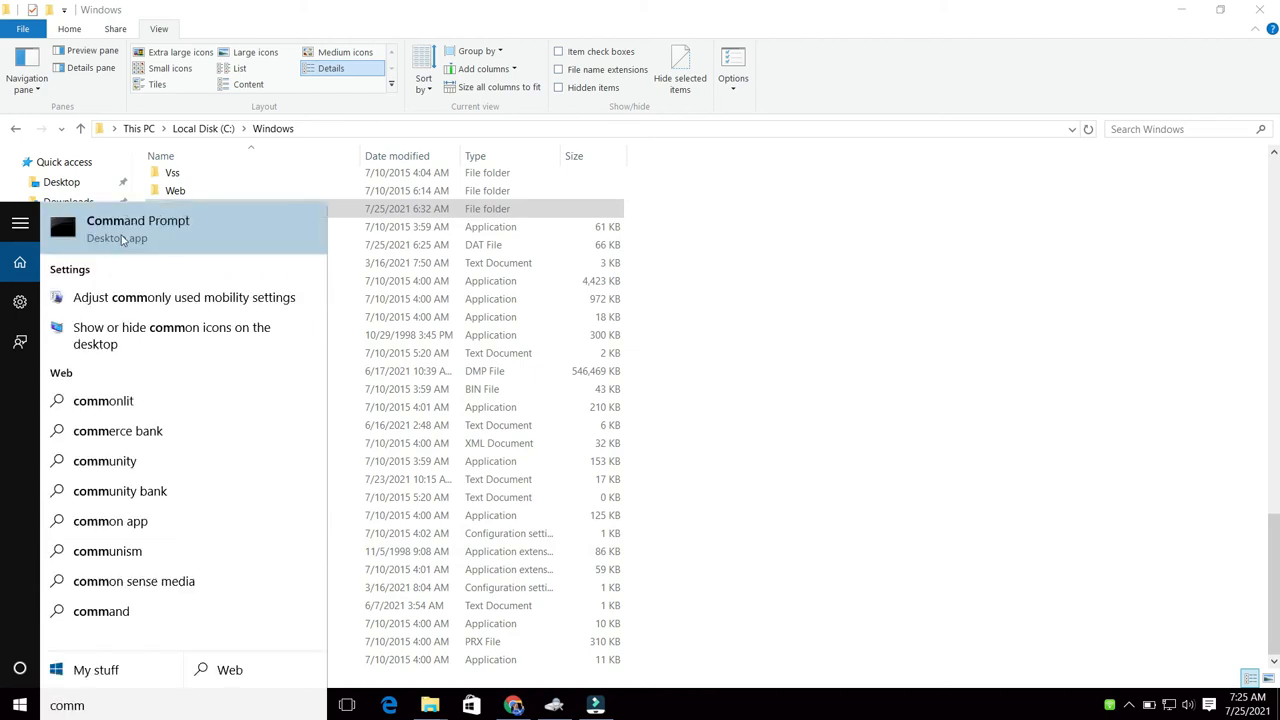
# Run Command Prompt as administrator and enter Dism.exe /online /Cleanup-Image /StartComponentCleanup.
pyautogui.rightClick(136, 224)
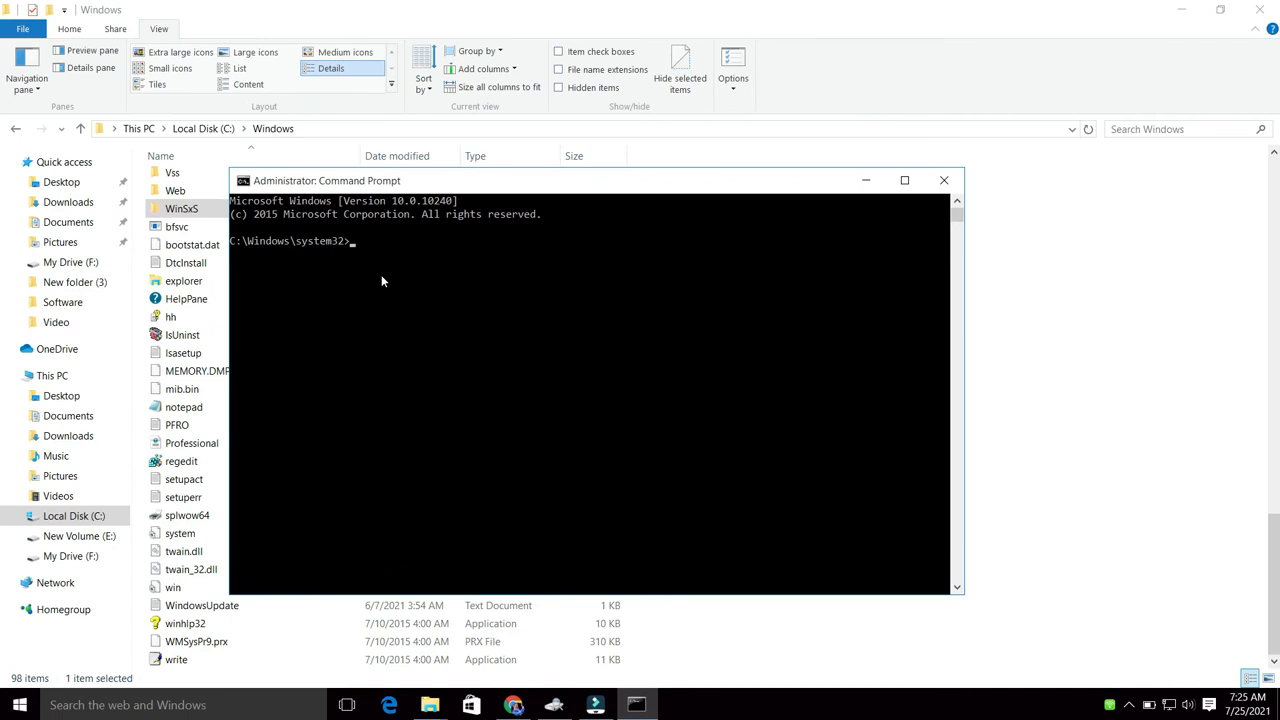
pyautogui.write('Dism.exe /online /Cleanup-Image /StartComponentCleanup')
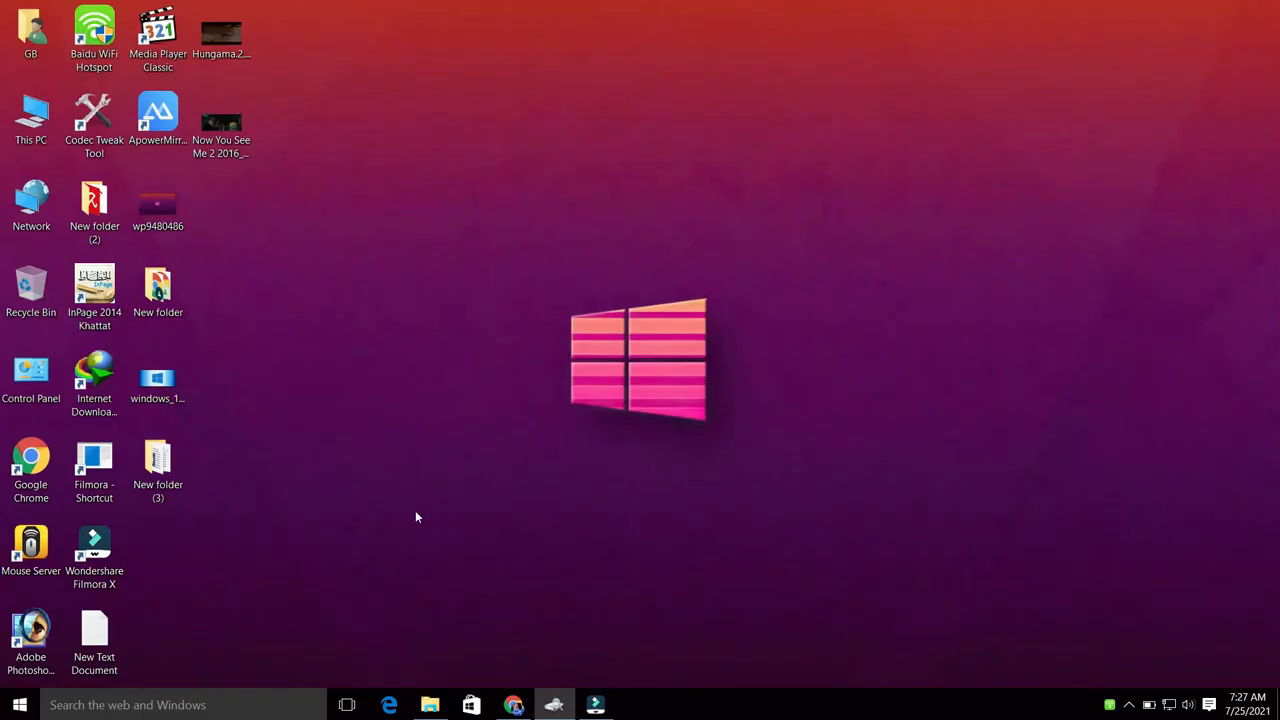
# Confirm permanently deleting the two items, then browse the Downloads folder into Video.
pyautogui.click(222, 30)
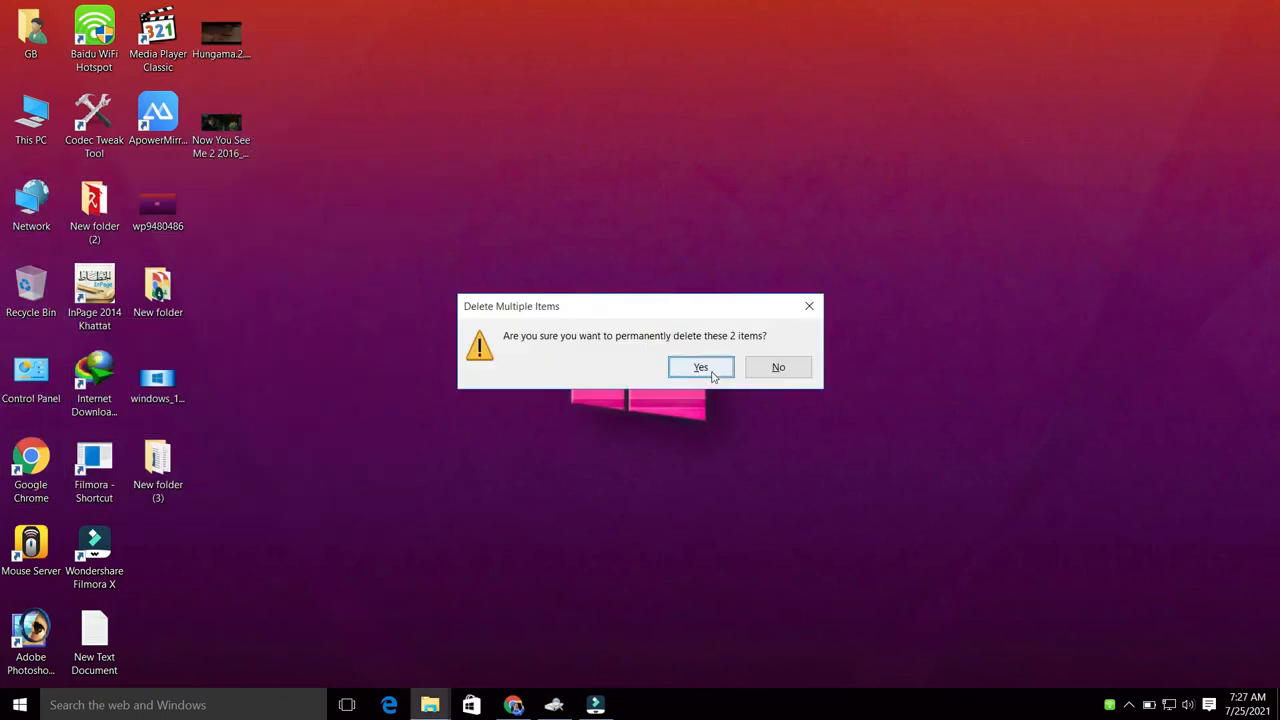
pyautogui.click(700, 368)
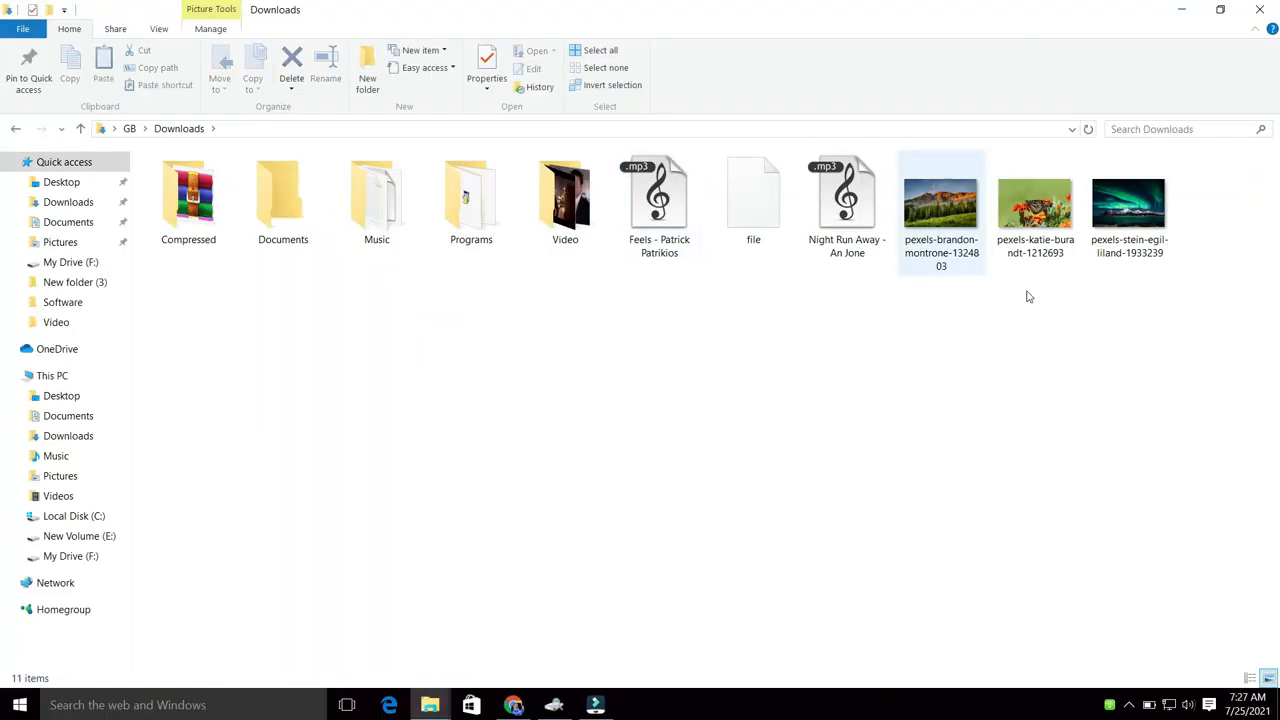
pyautogui.click(564, 200)
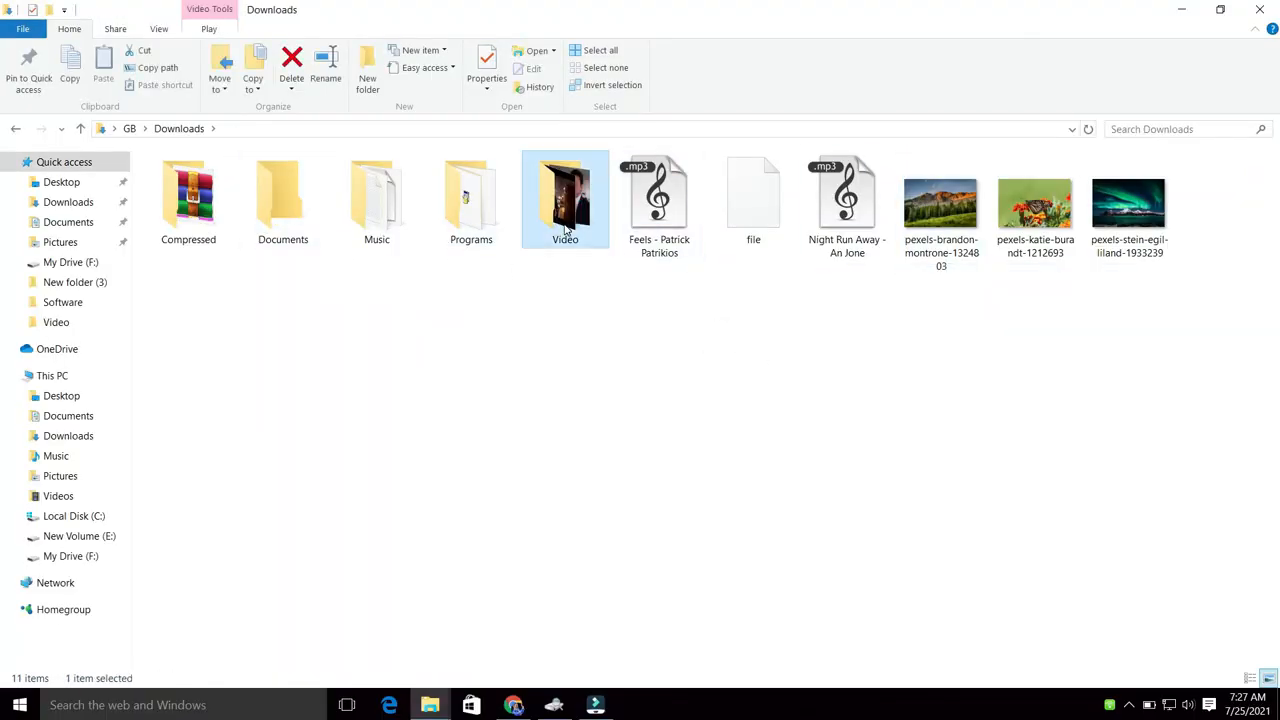
pyautogui.doubleClick(564, 196)
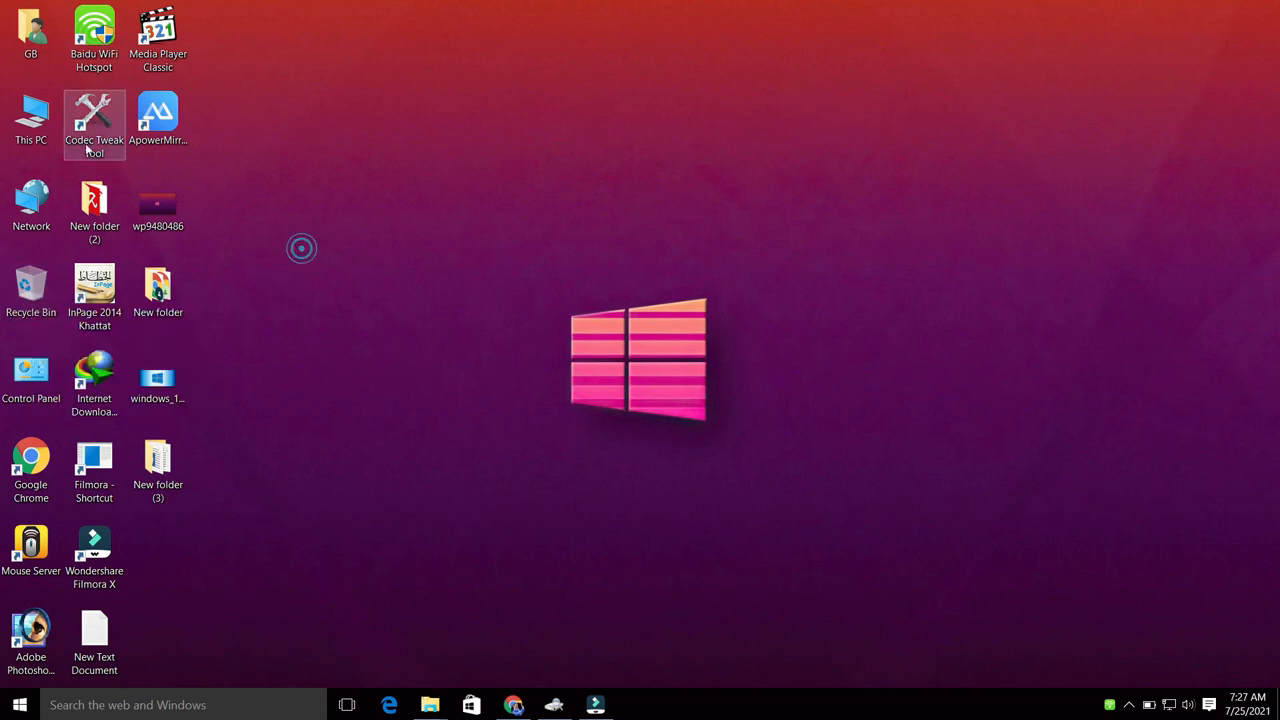
# Check Local Disk (C:) now shows 24.4 GB free of 50.2 GB, close This PC, expand the notification area.
pyautogui.doubleClick(22, 114)
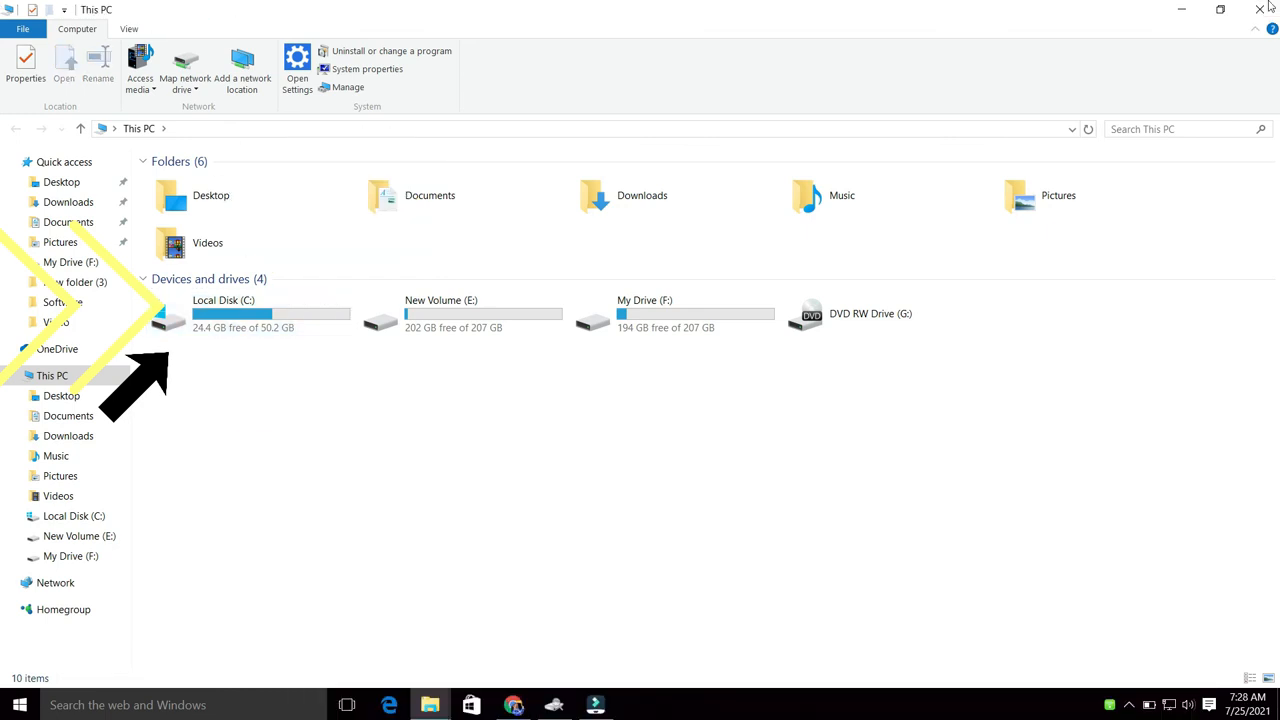
pyautogui.click(1260, 8)
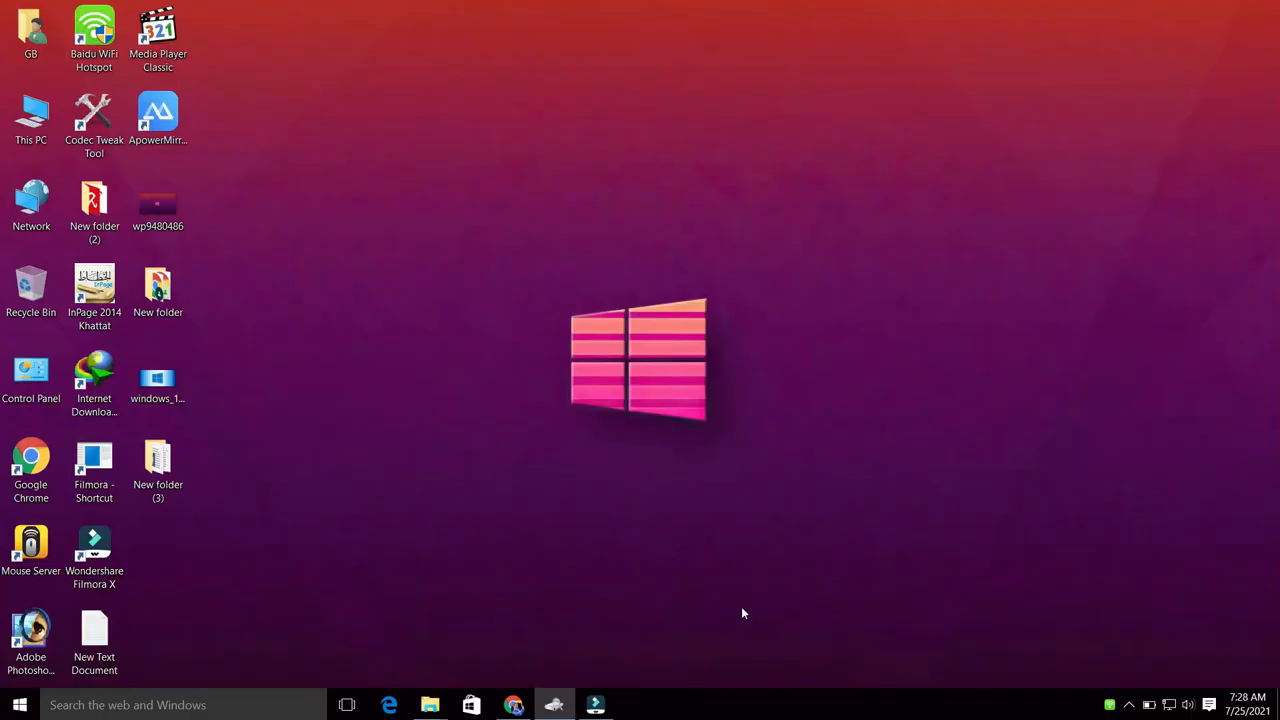
pyautogui.click(1128, 704)
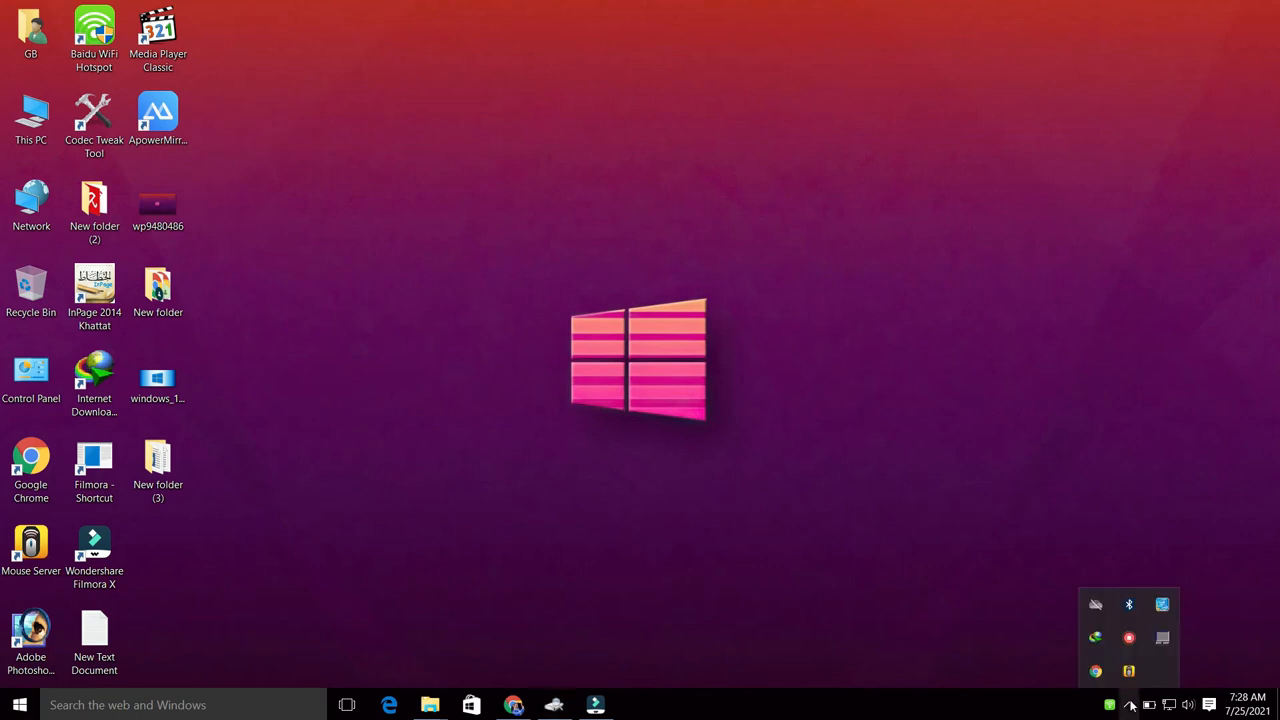
pyautogui.moveTo(1128, 638)
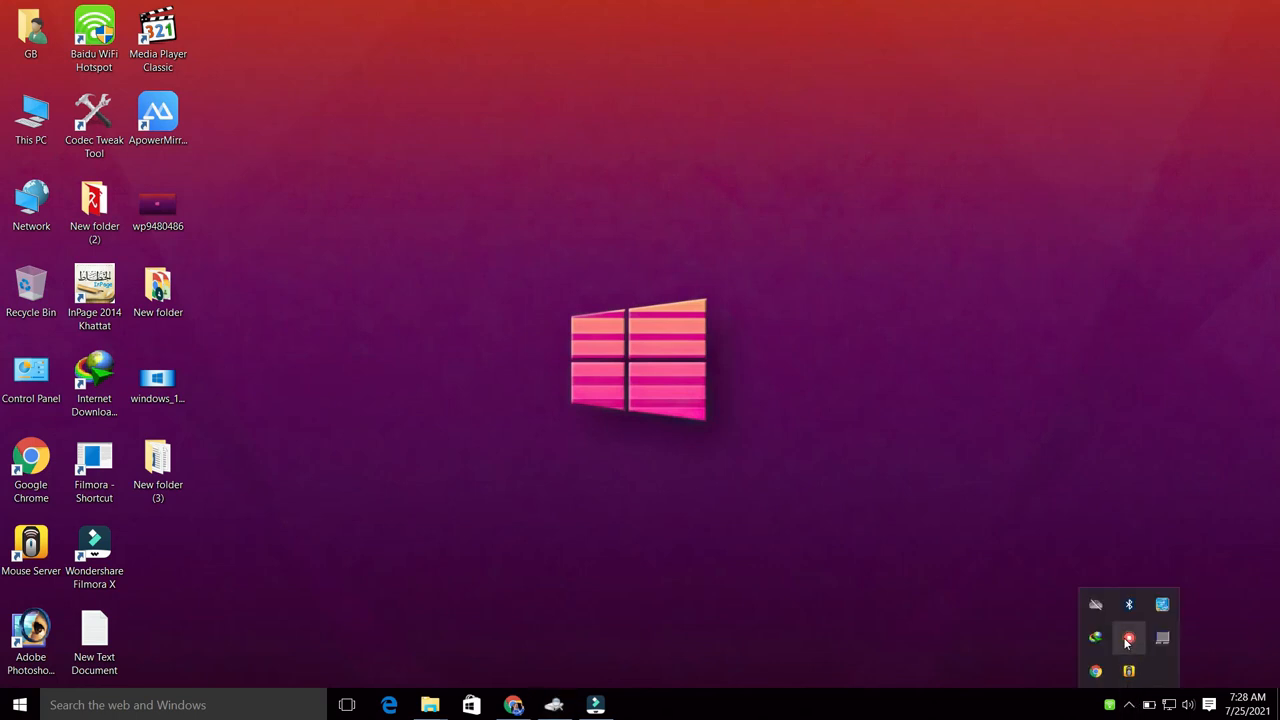